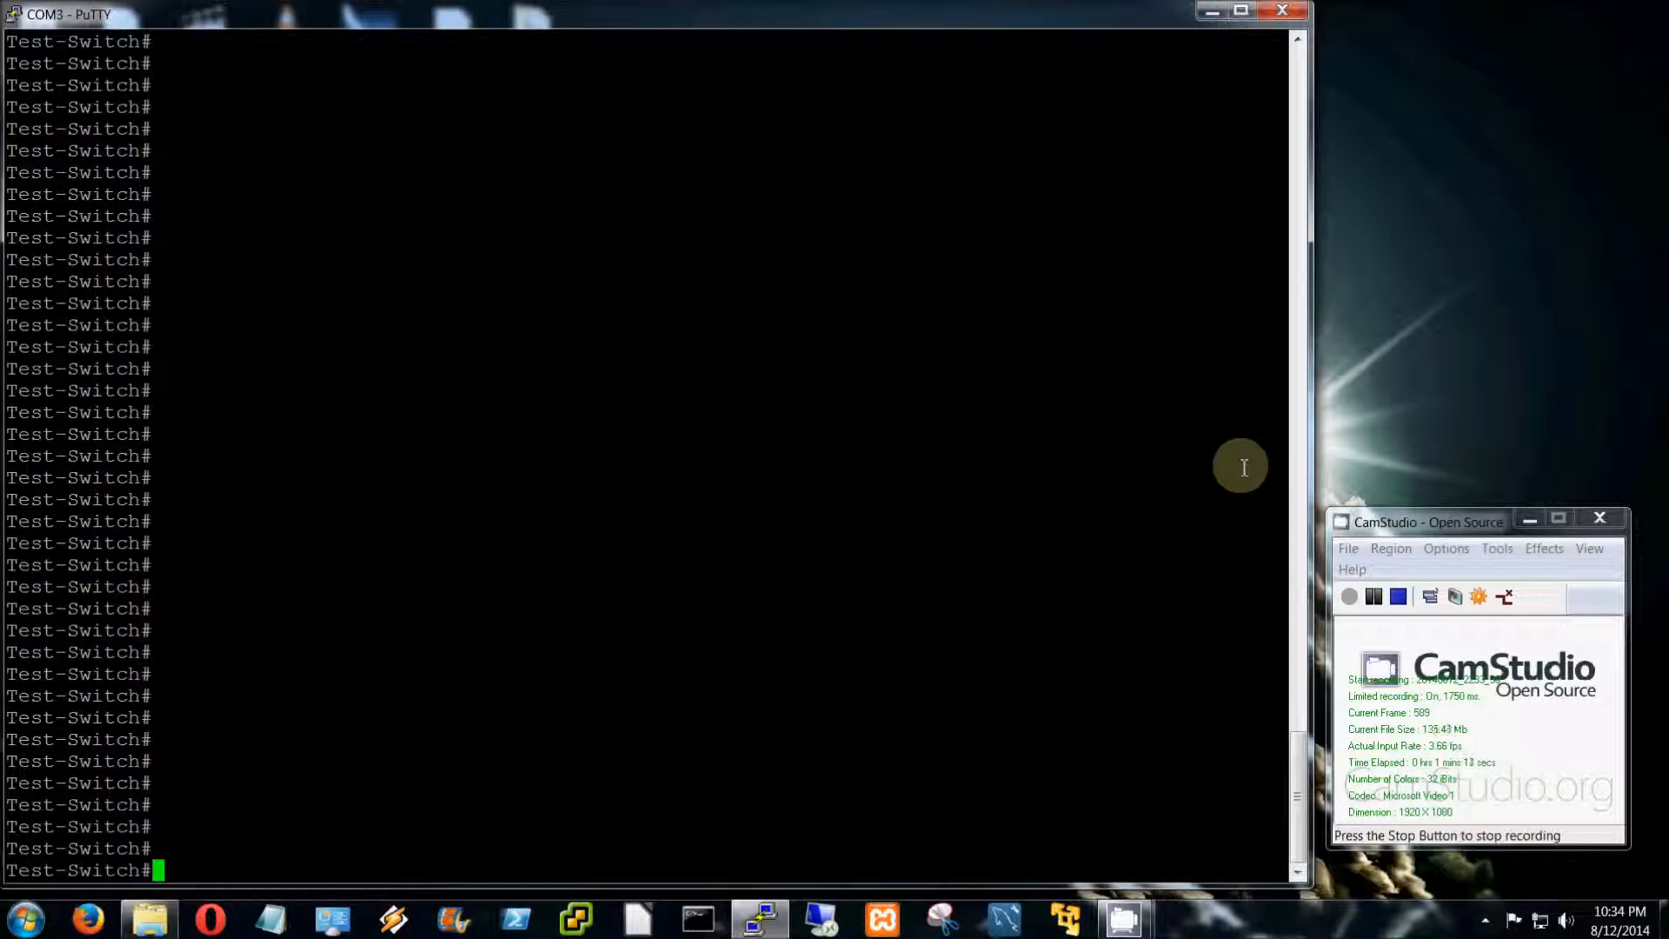
# Run 'show ?' at the Test-Switch# prompt to list all show subcommands
pyautogui.write('s')
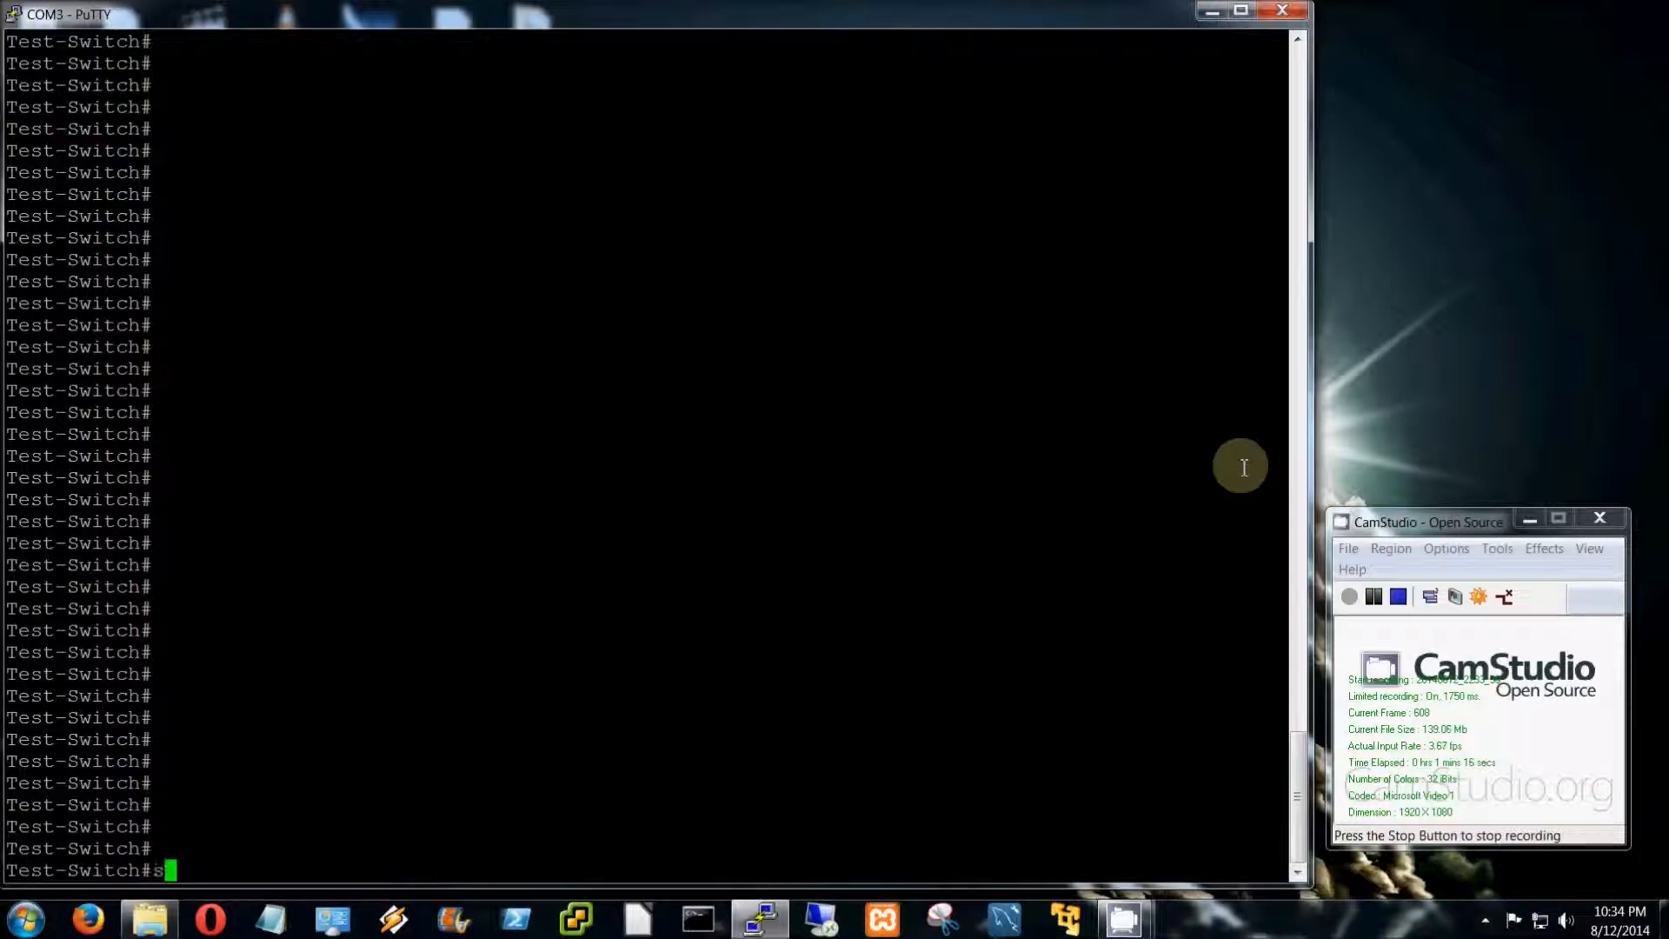
pyautogui.write('show ?')
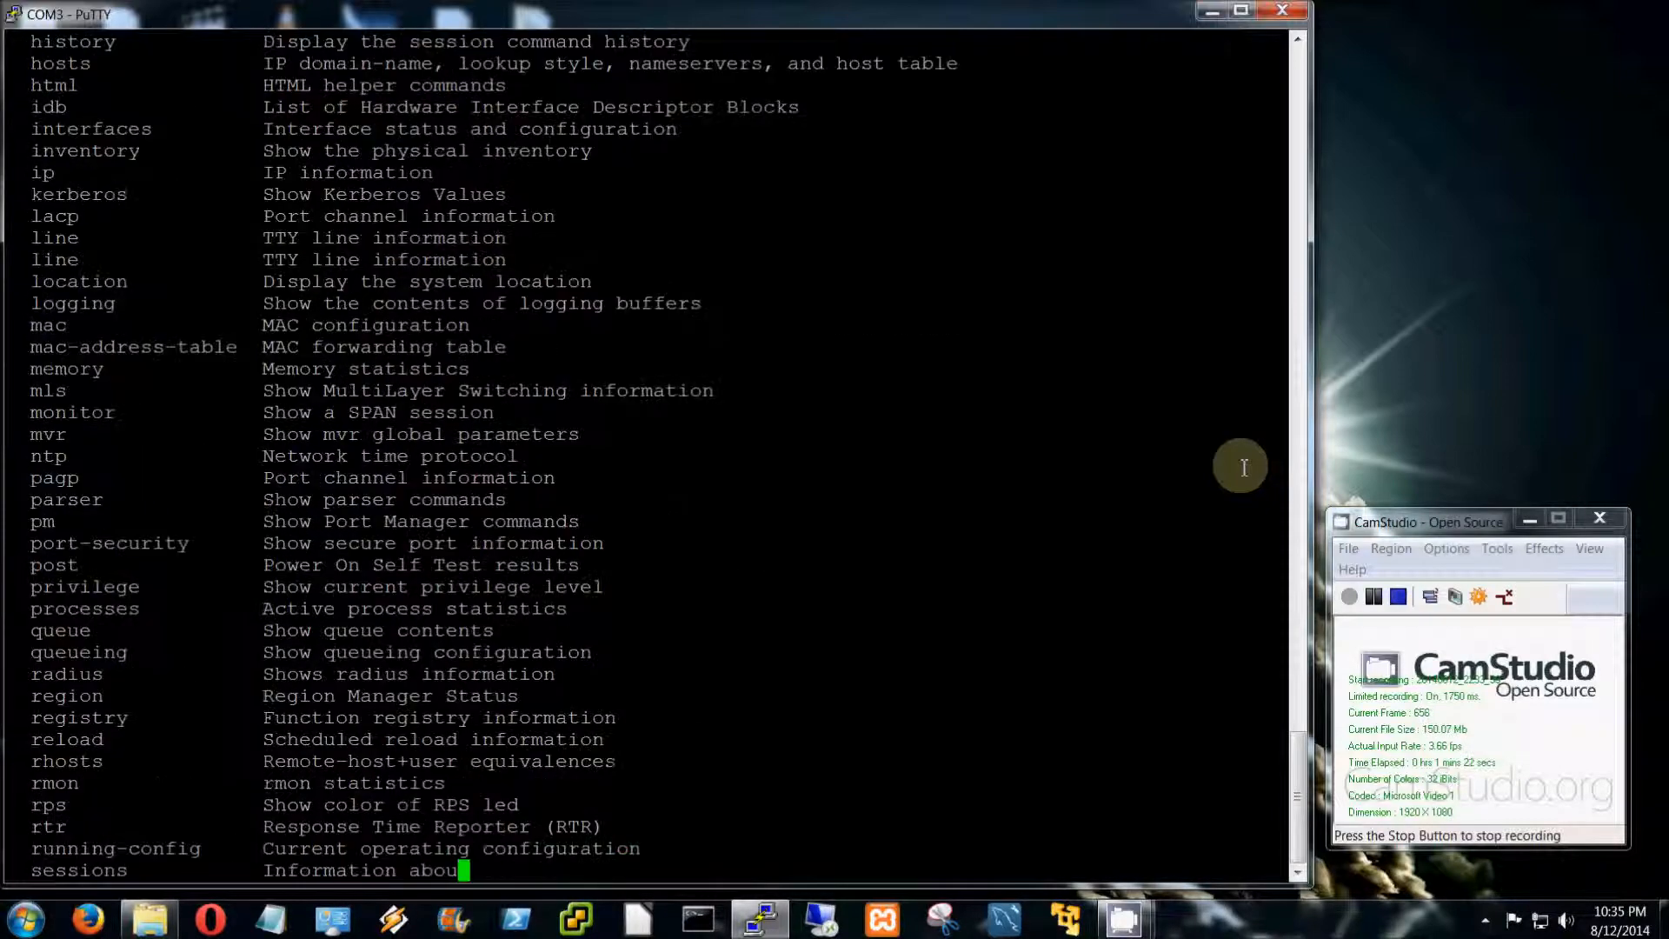
pyautogui.scroll(-3)
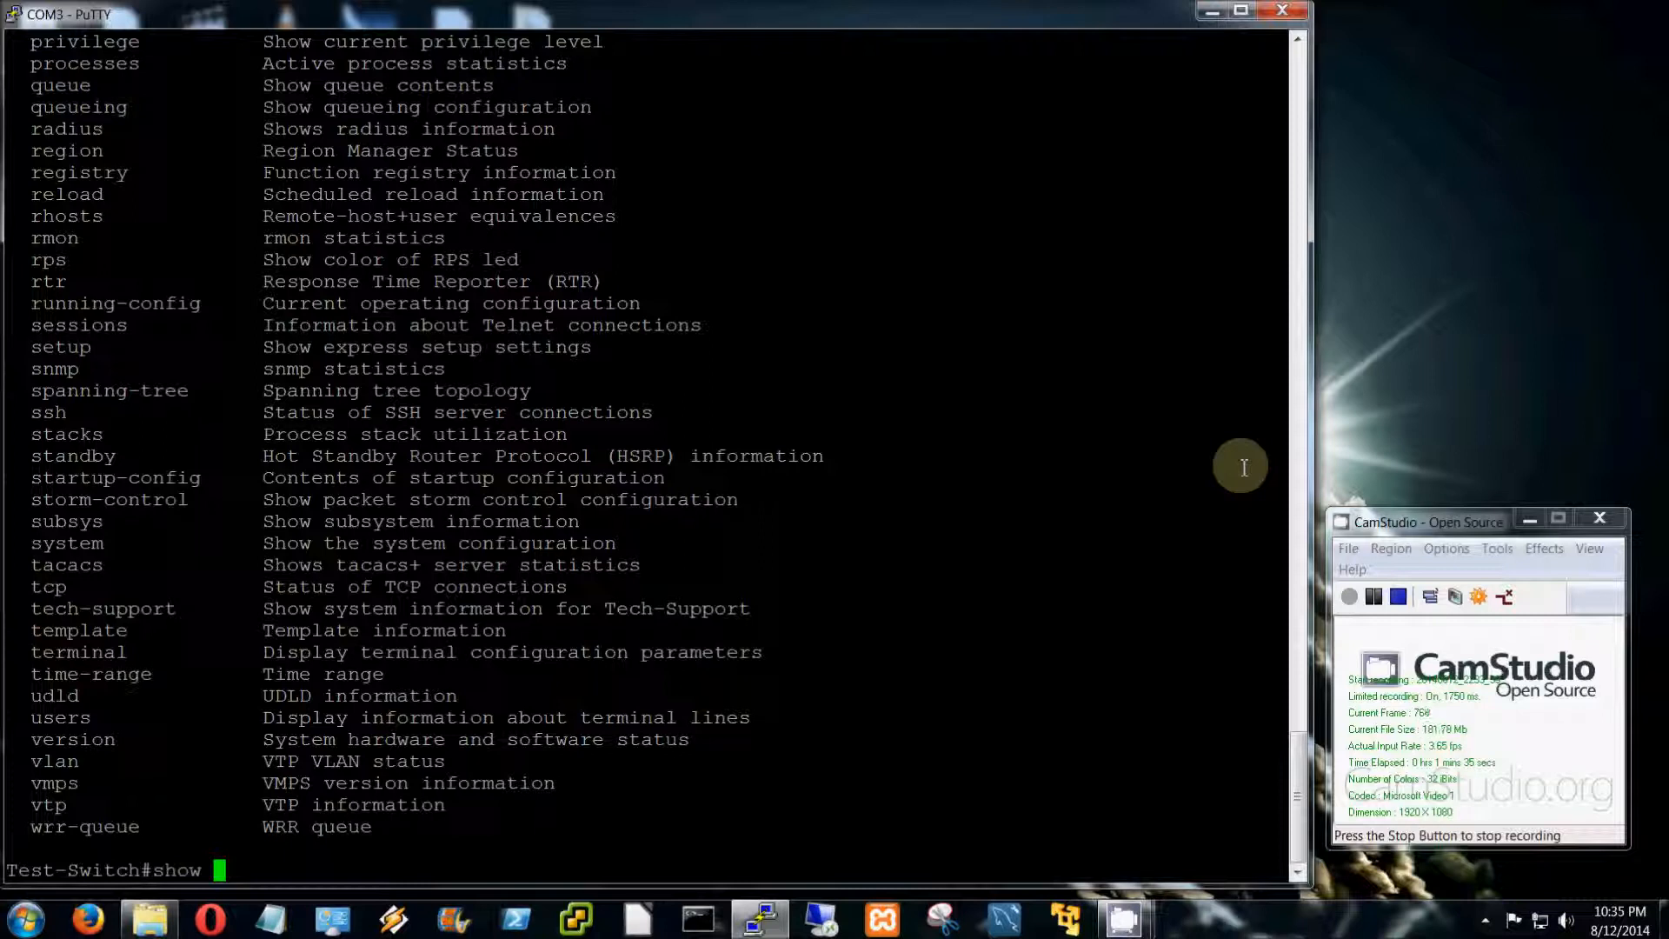
# Run 'show run' and page through the running configuration with Space
pyautogui.write('running-config')
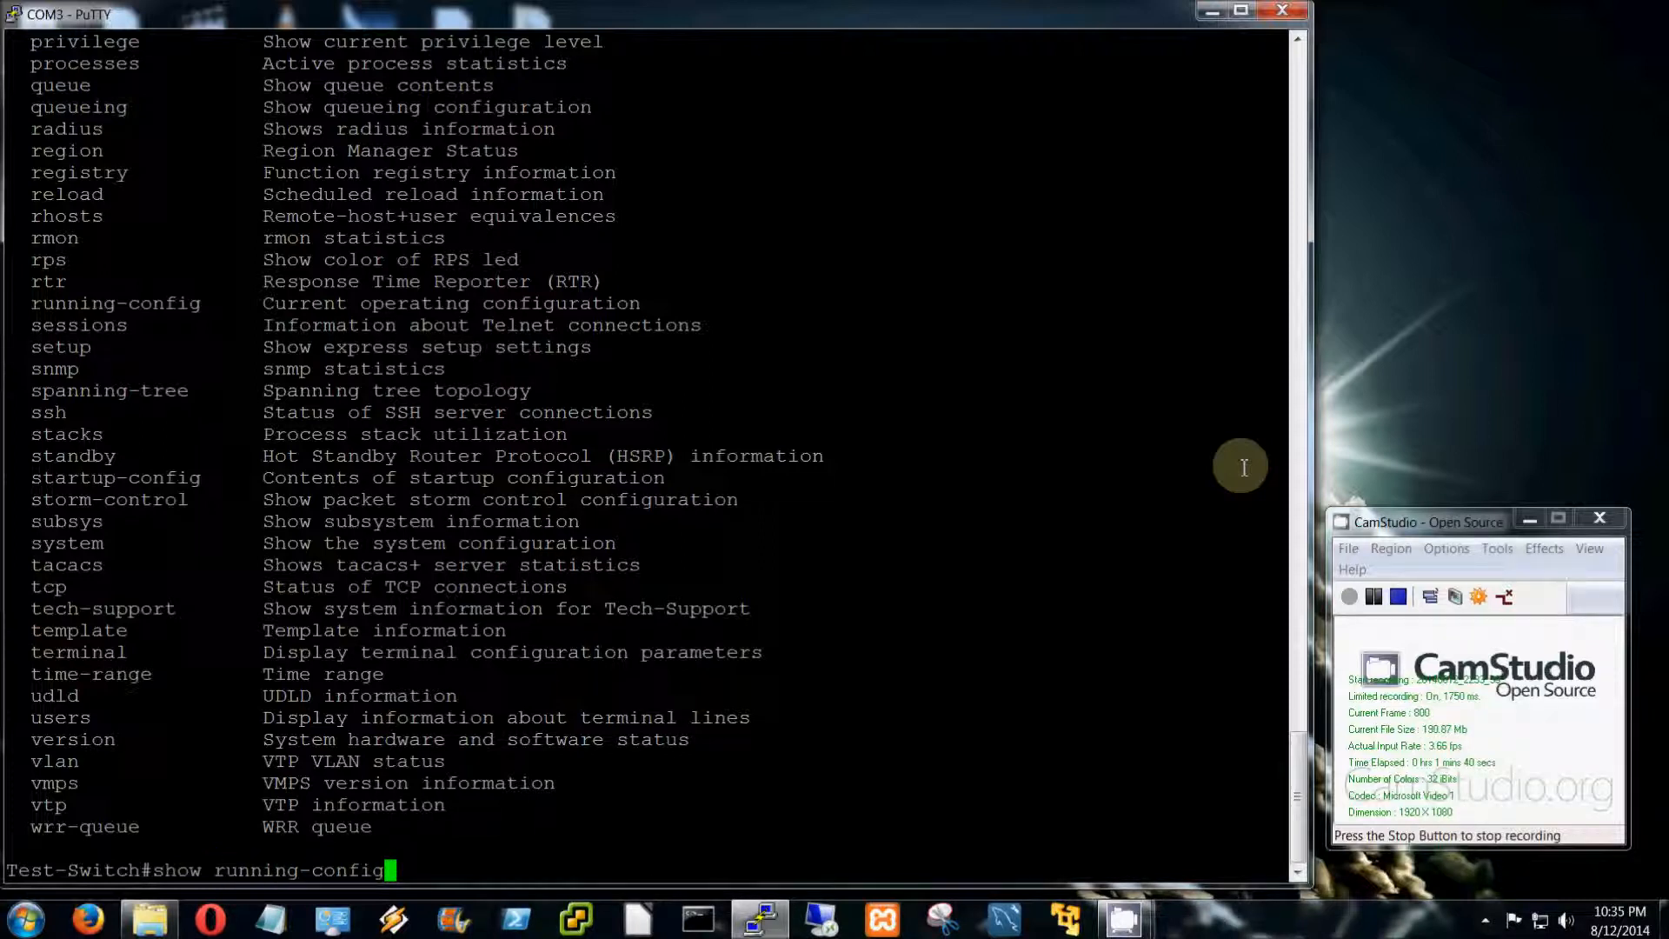
pyautogui.press('BackSpace')
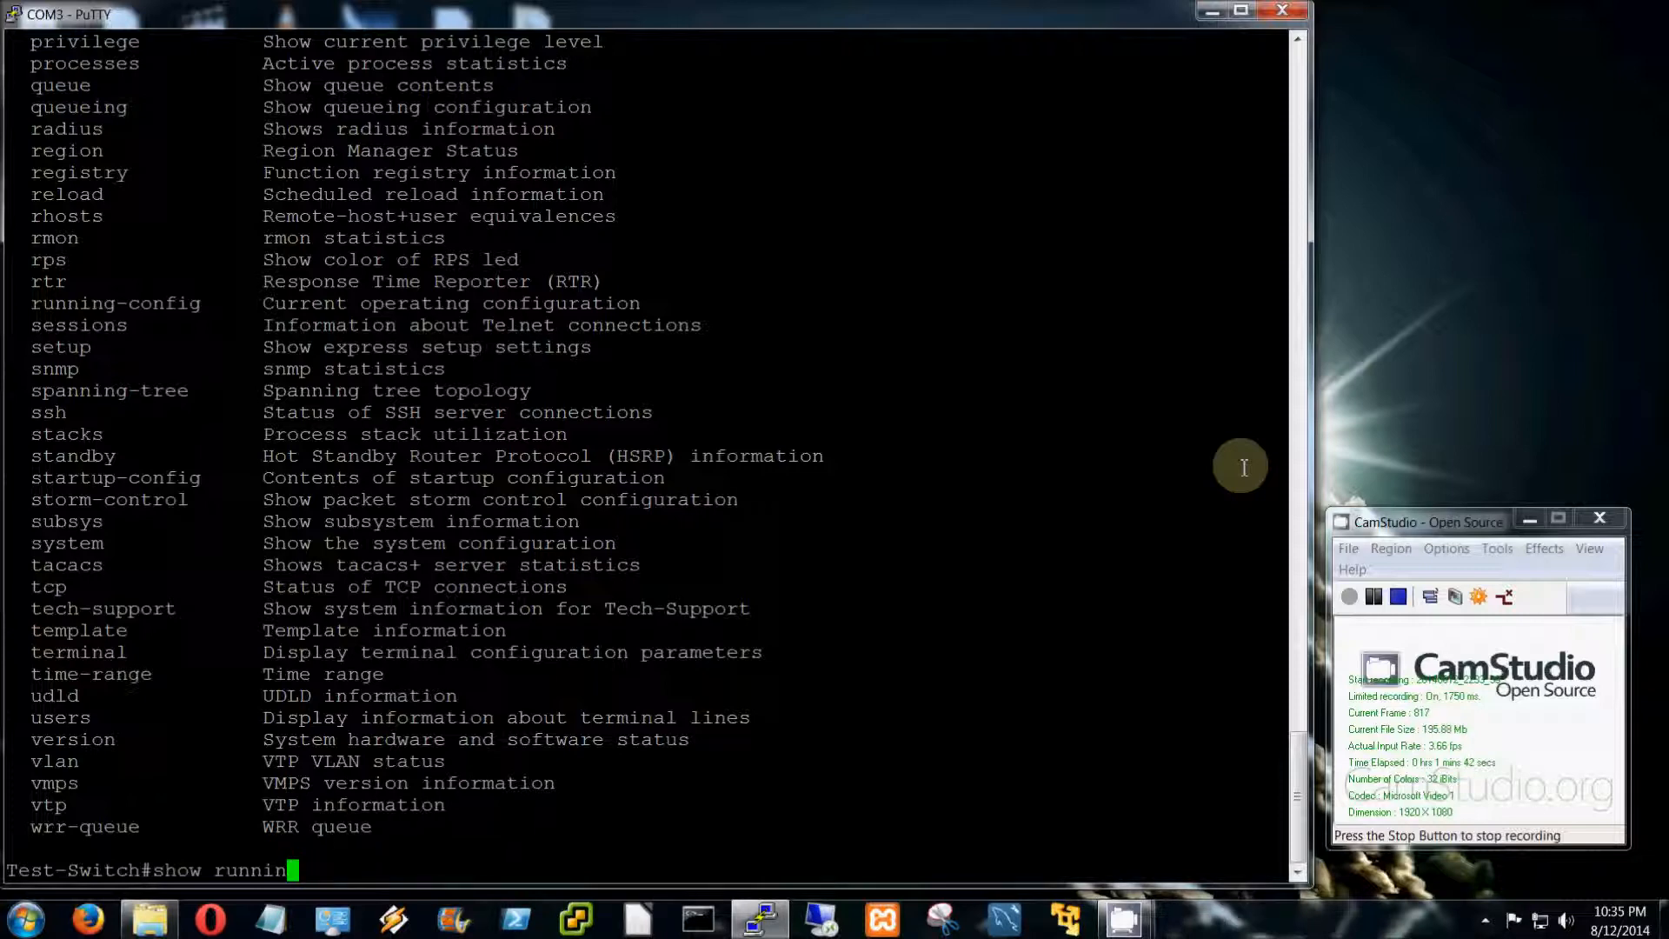
pyautogui.press('BackSpace')
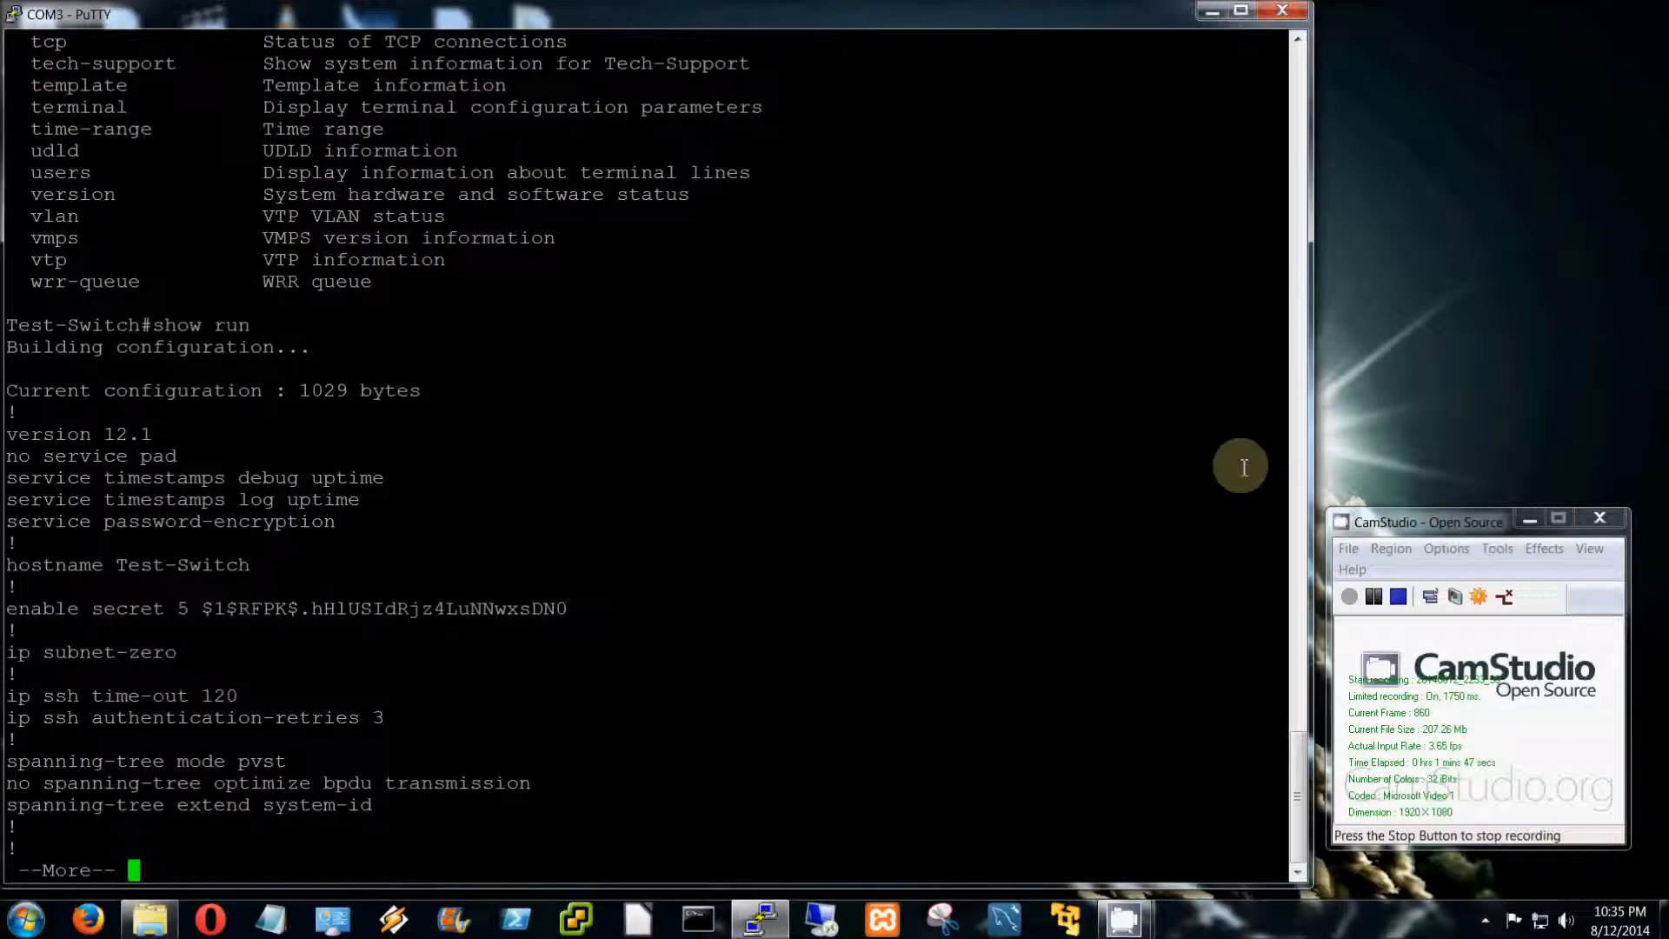
pyautogui.press('space')
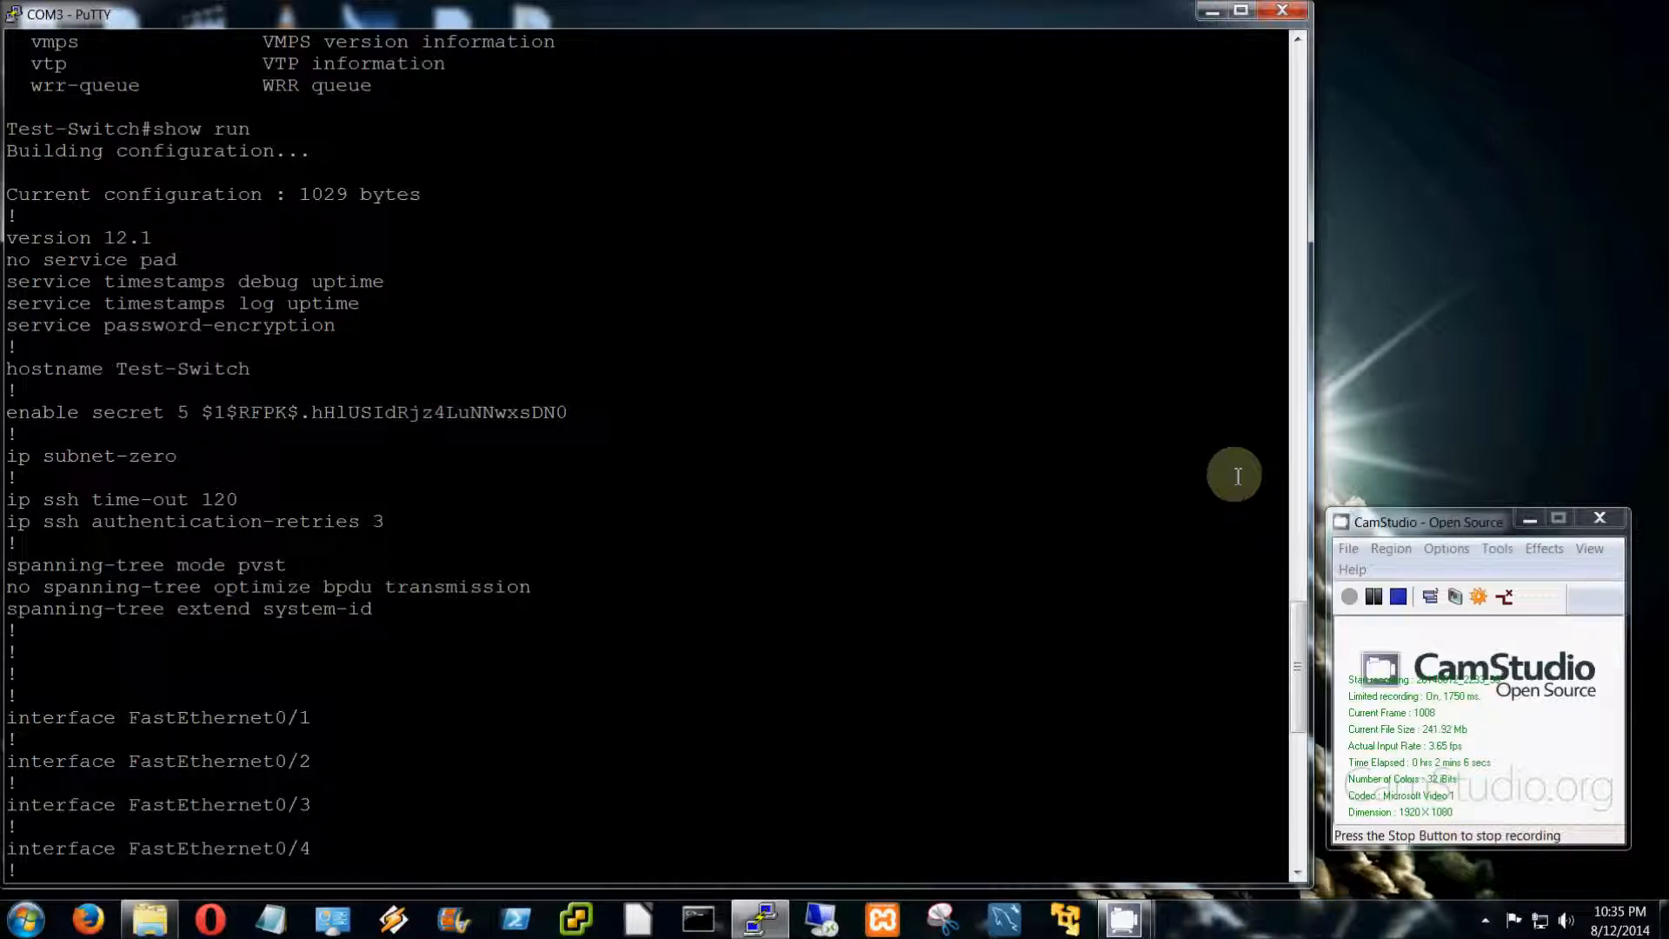
pyautogui.moveTo(207, 310)
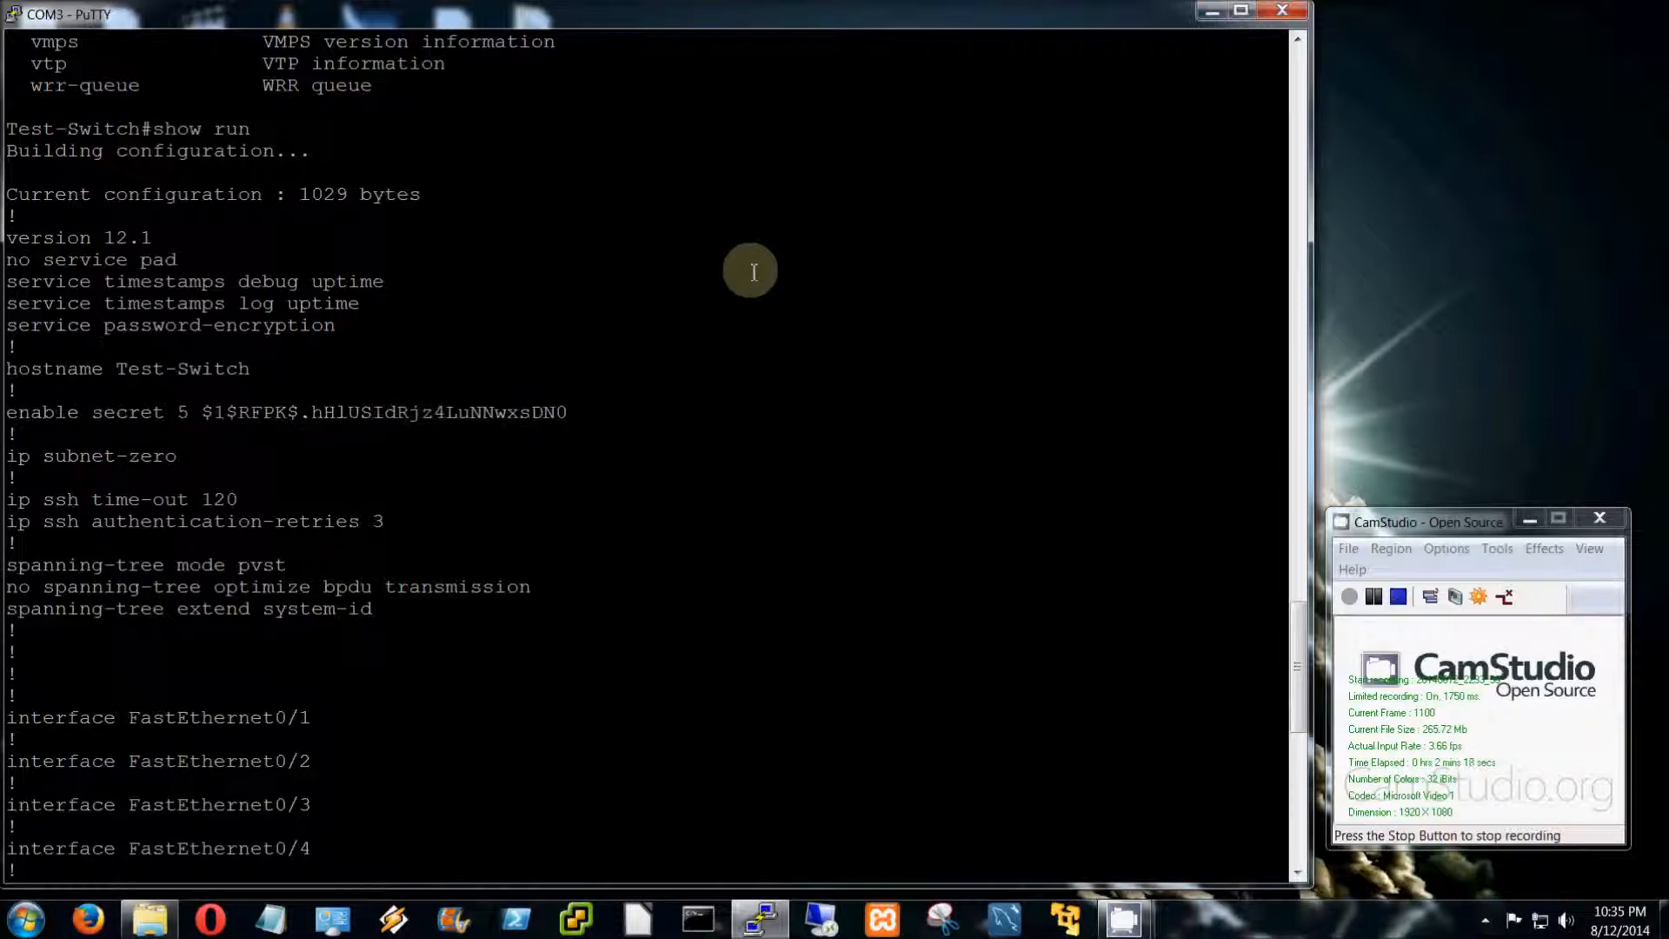
# Highlight the SSH and spanning-tree lines in the configuration output
pyautogui.moveTo(751, 271); pyautogui.dragTo(399, 616)
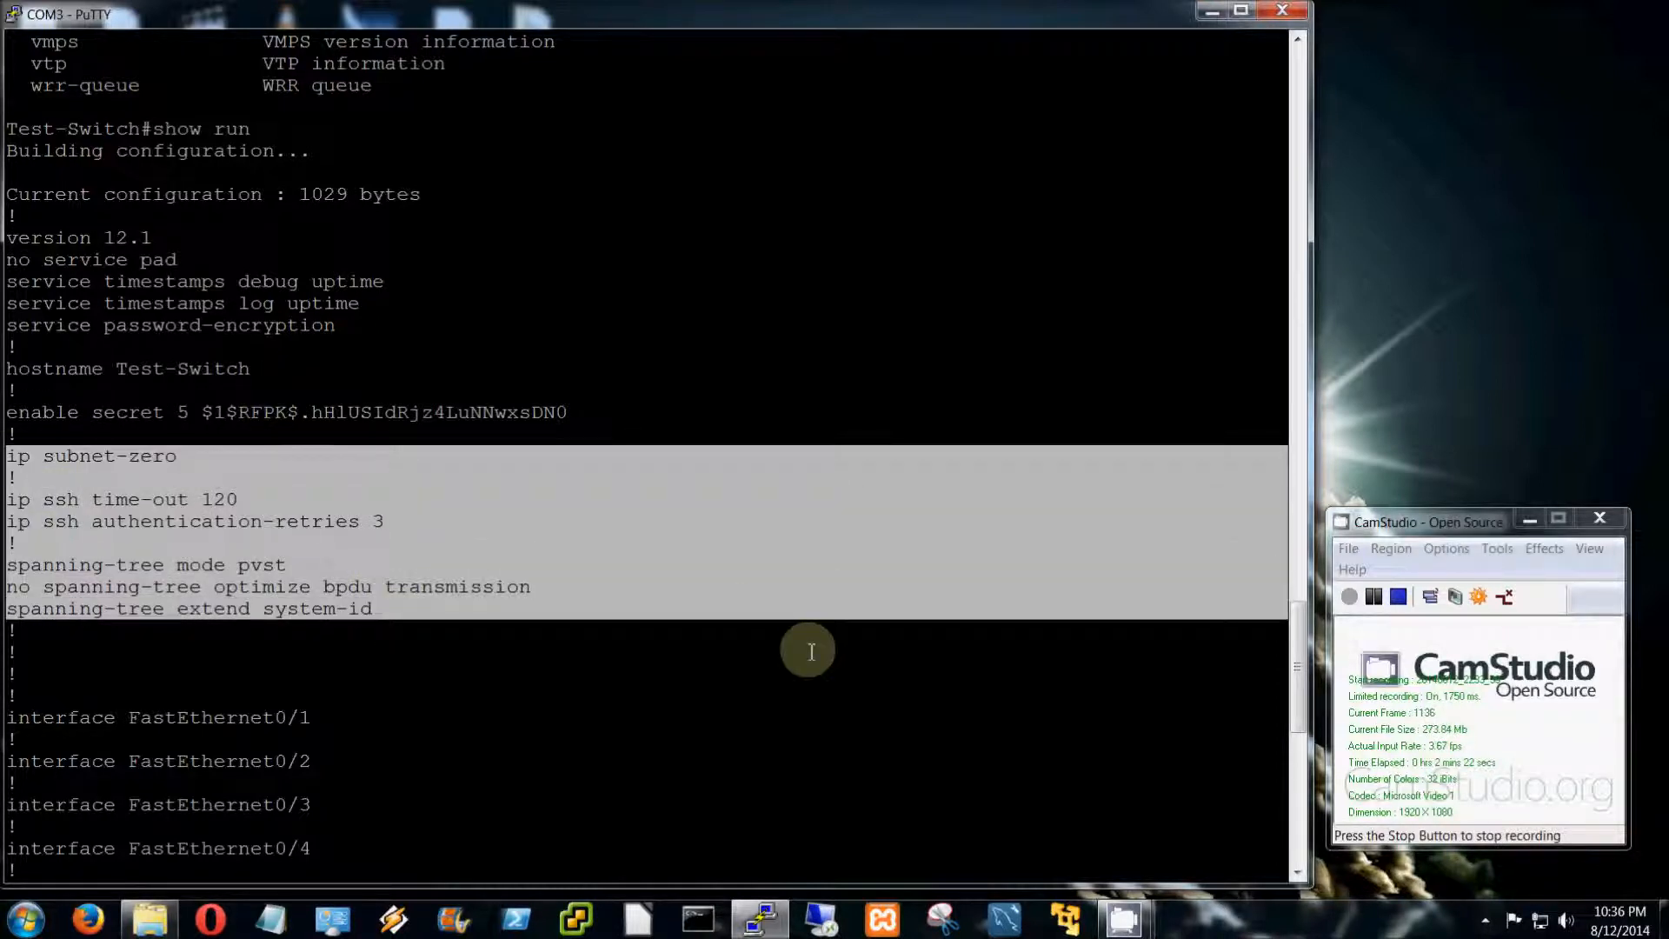
pyautogui.scroll(-3)
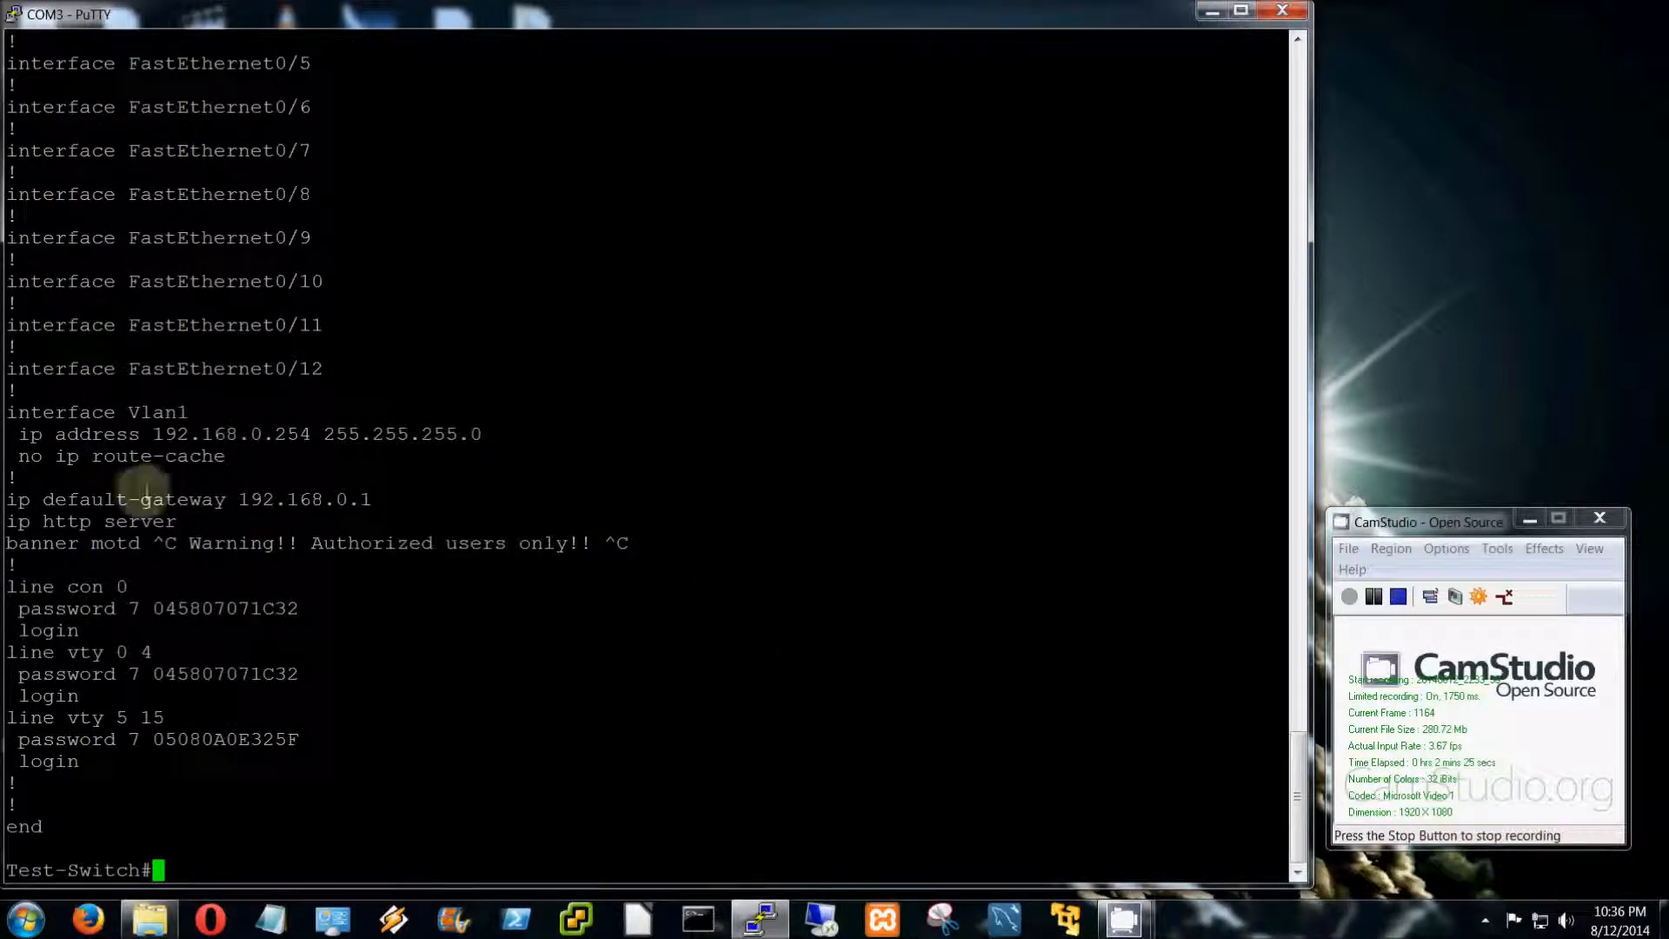
pyautogui.moveTo(134, 95)
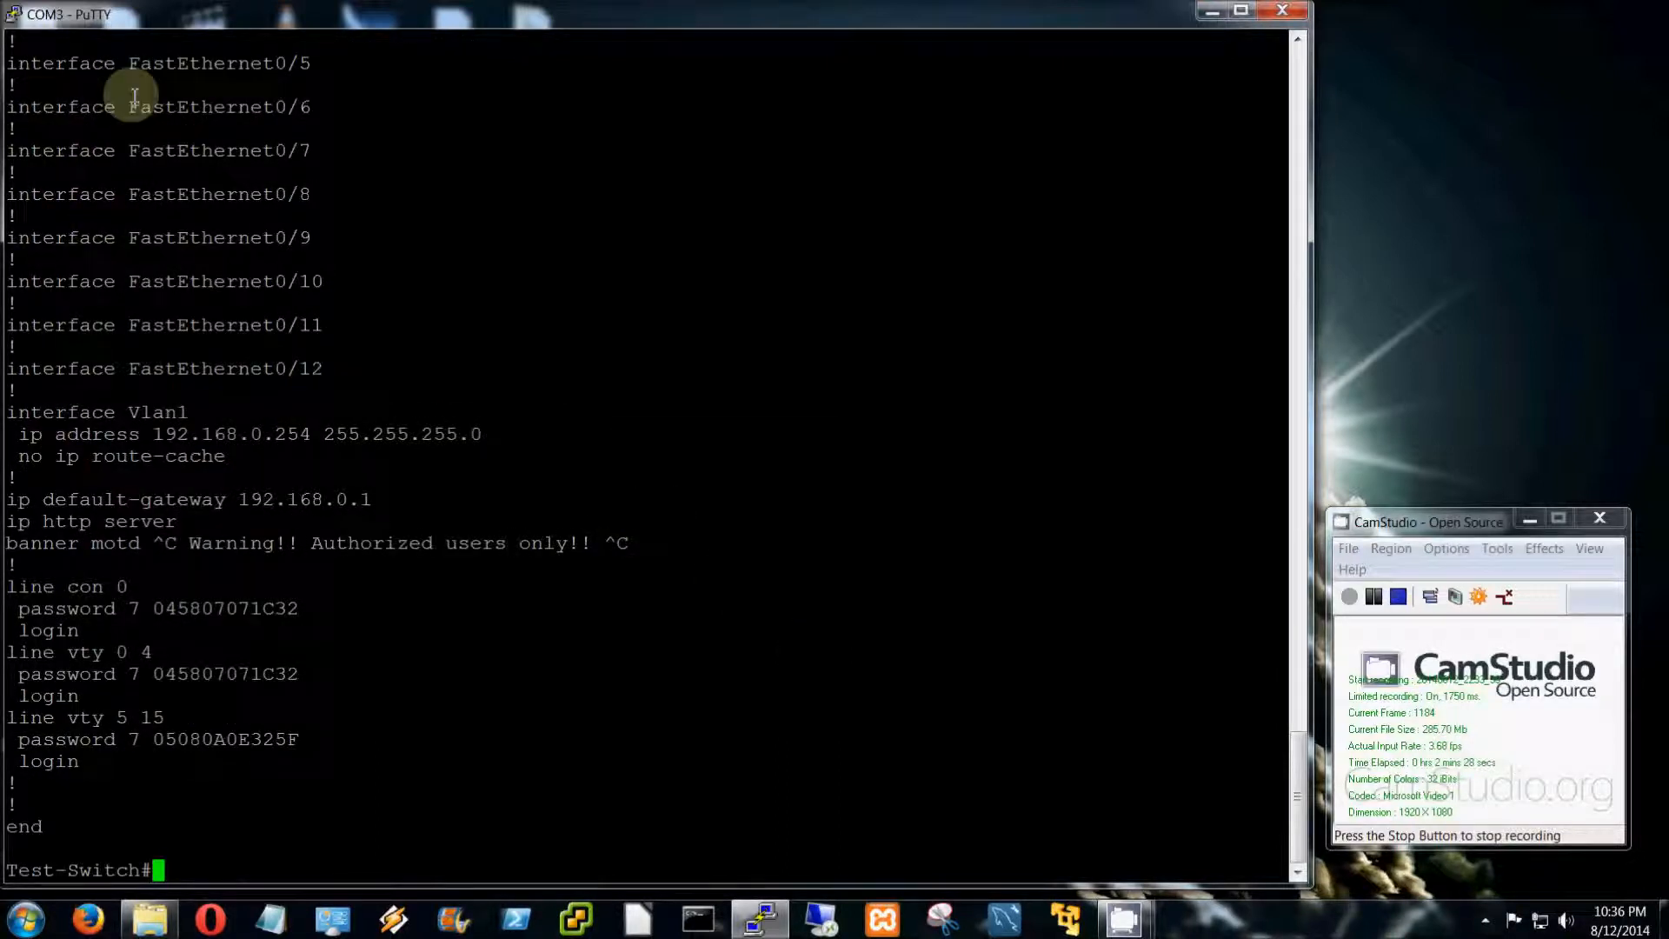
pyautogui.moveTo(667, 219)
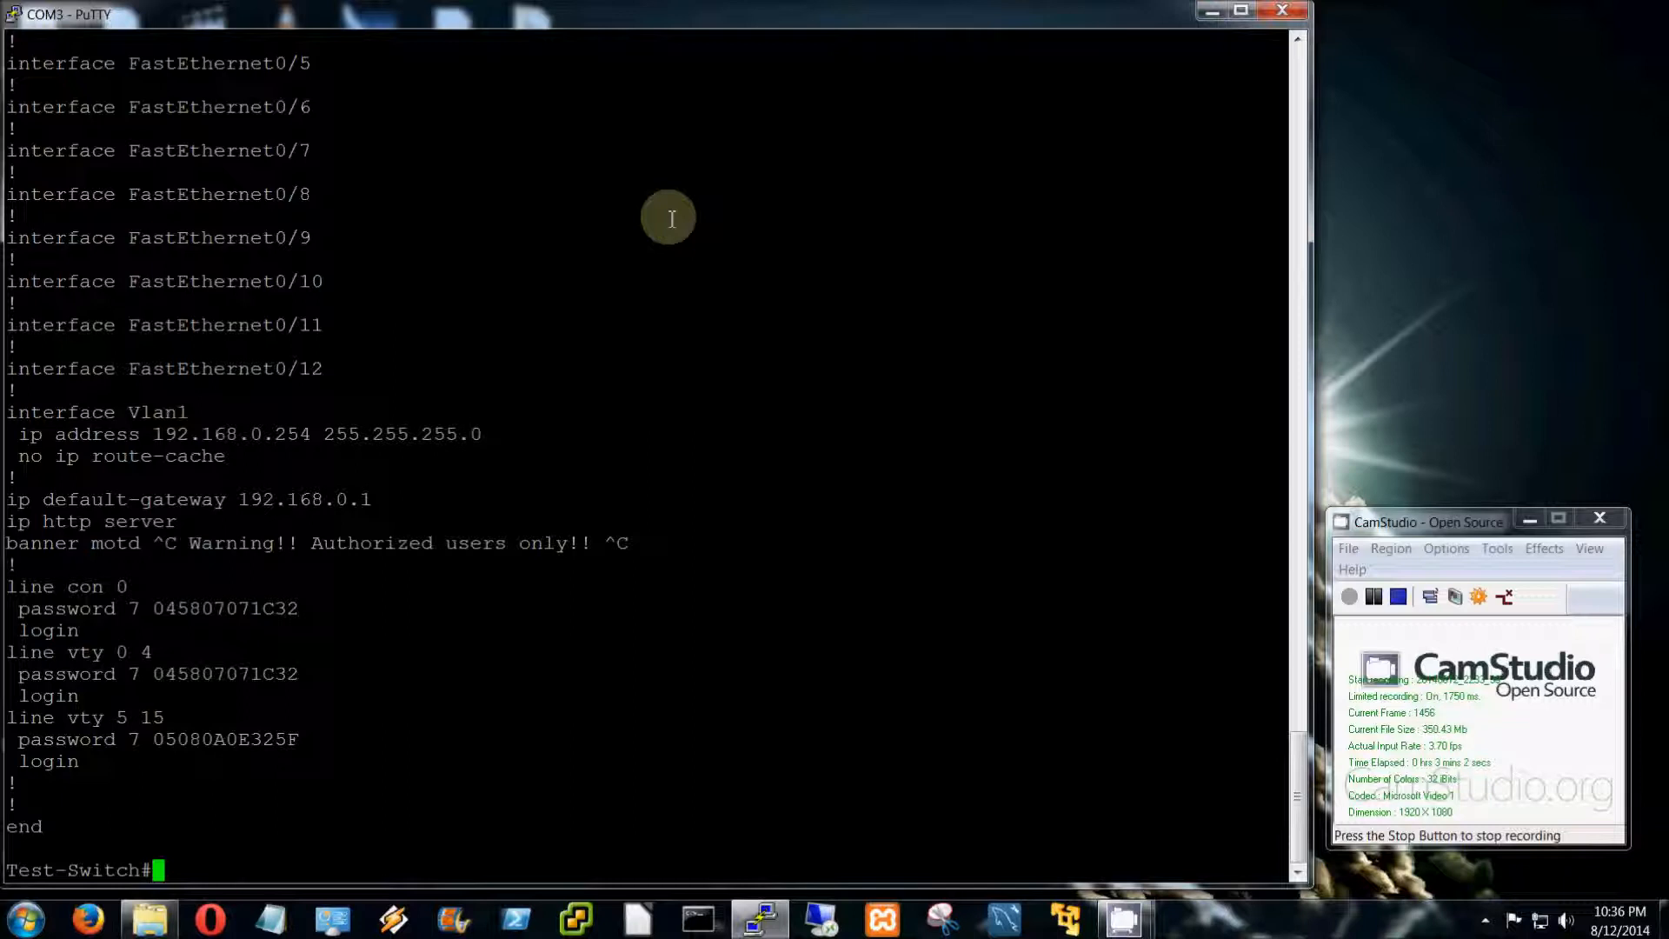
pyautogui.moveTo(638, 282)
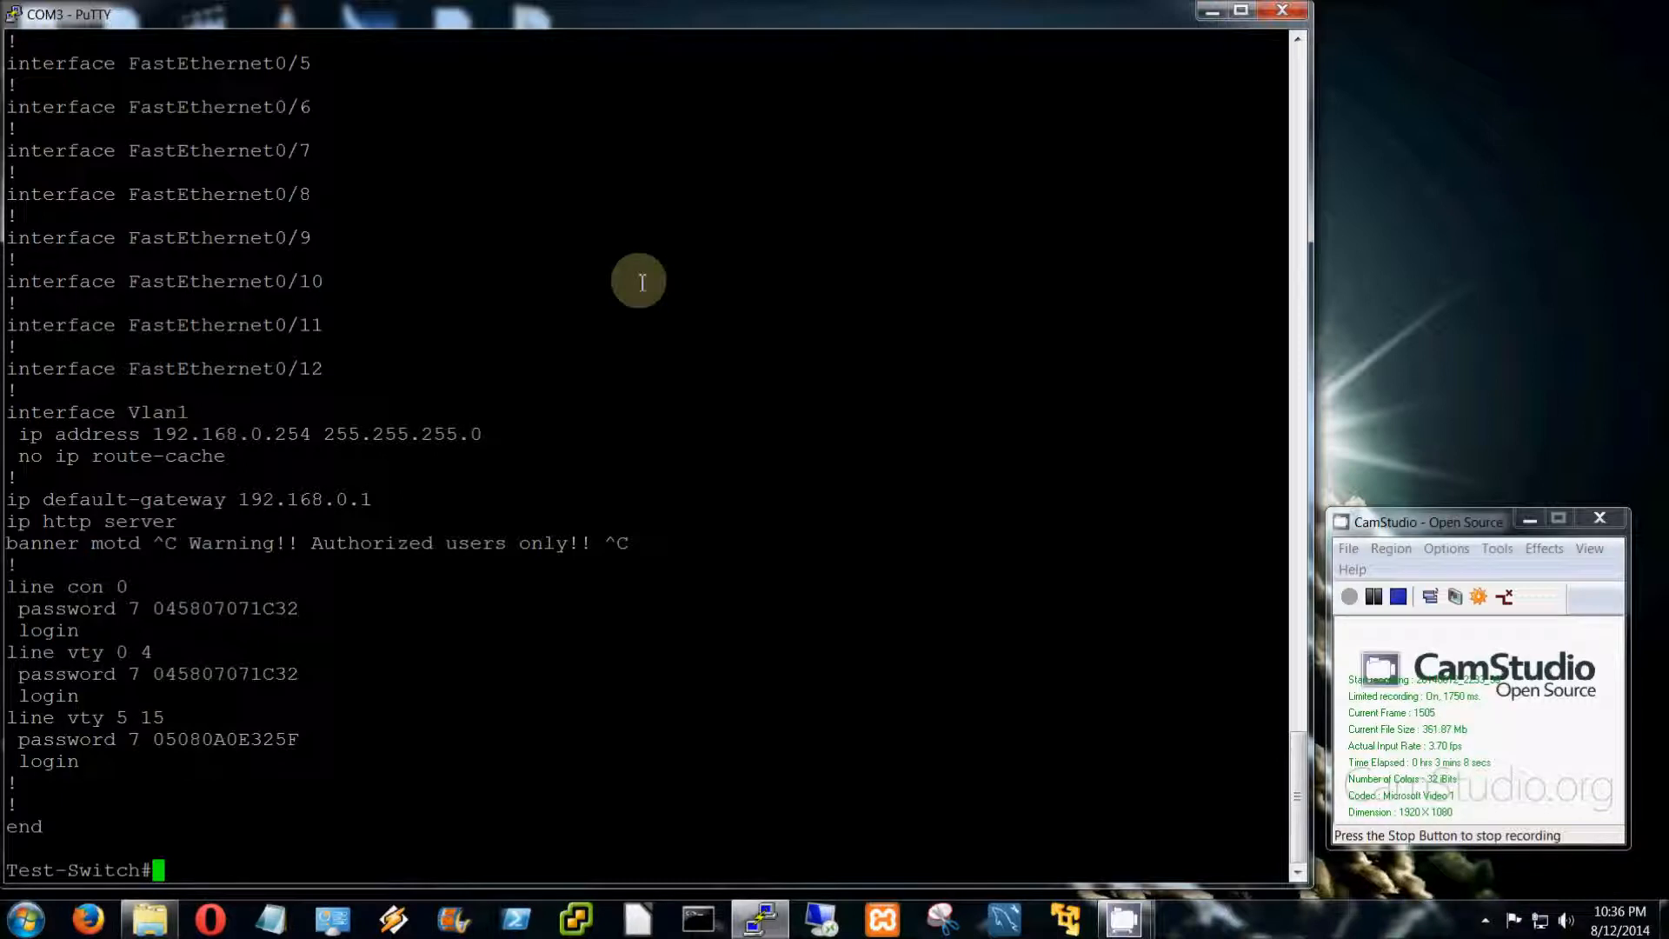
# Run 'show ip interface brief' and page through to see every interface's status
pyautogui.write('show ip inte')
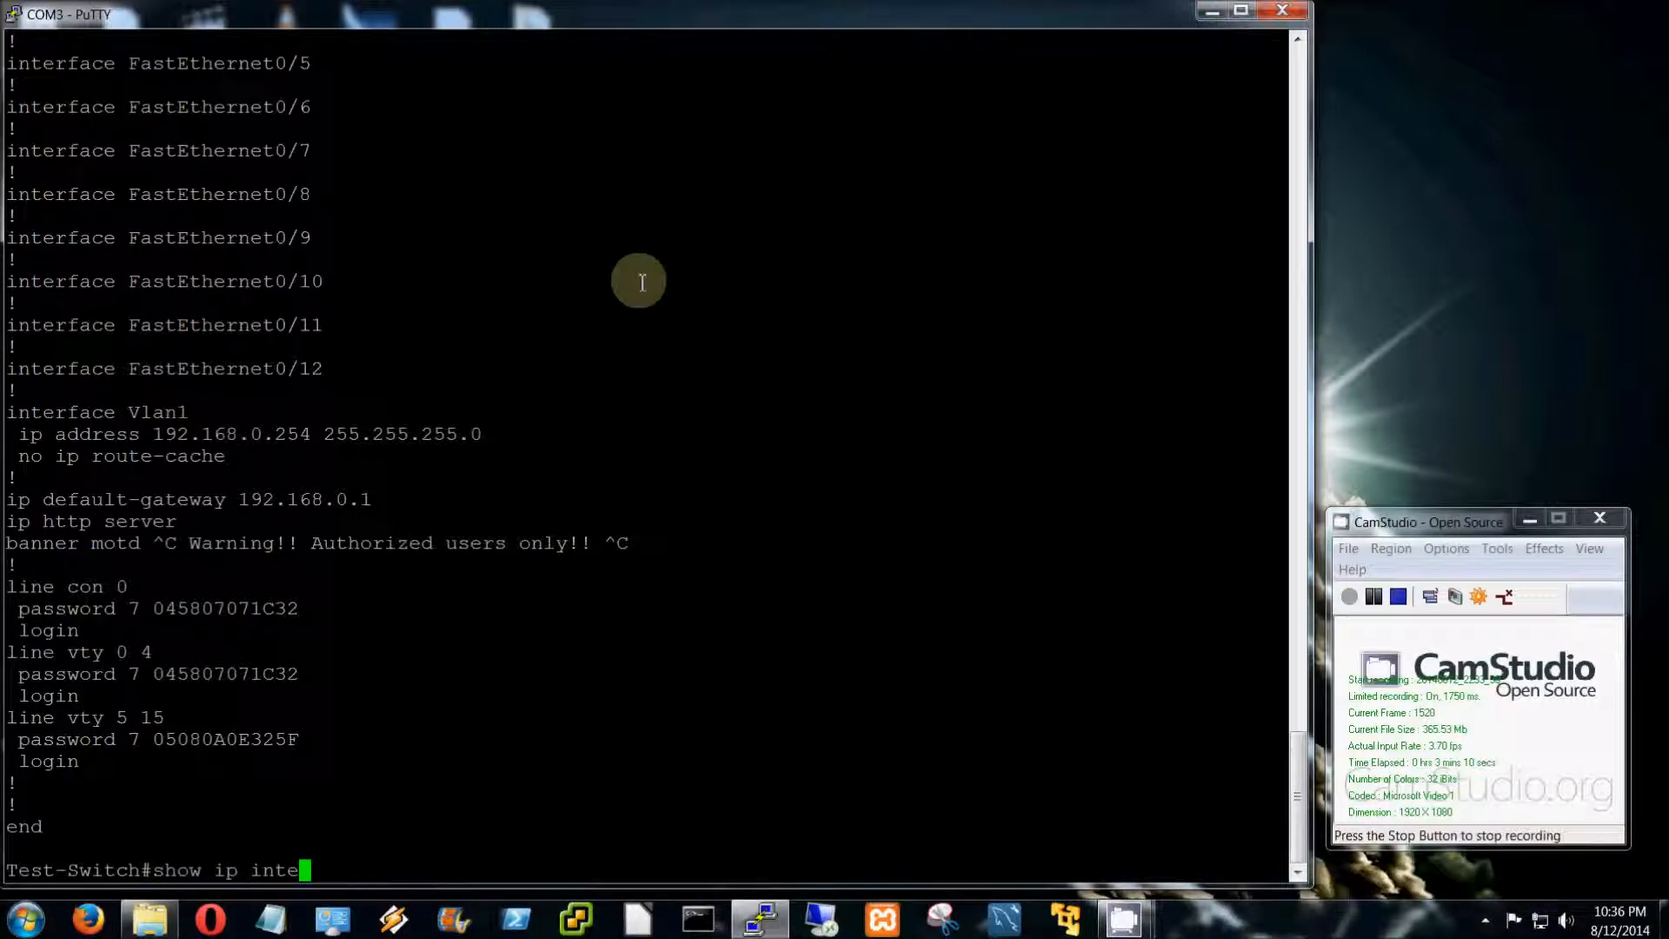
pyautogui.write('rface brie')
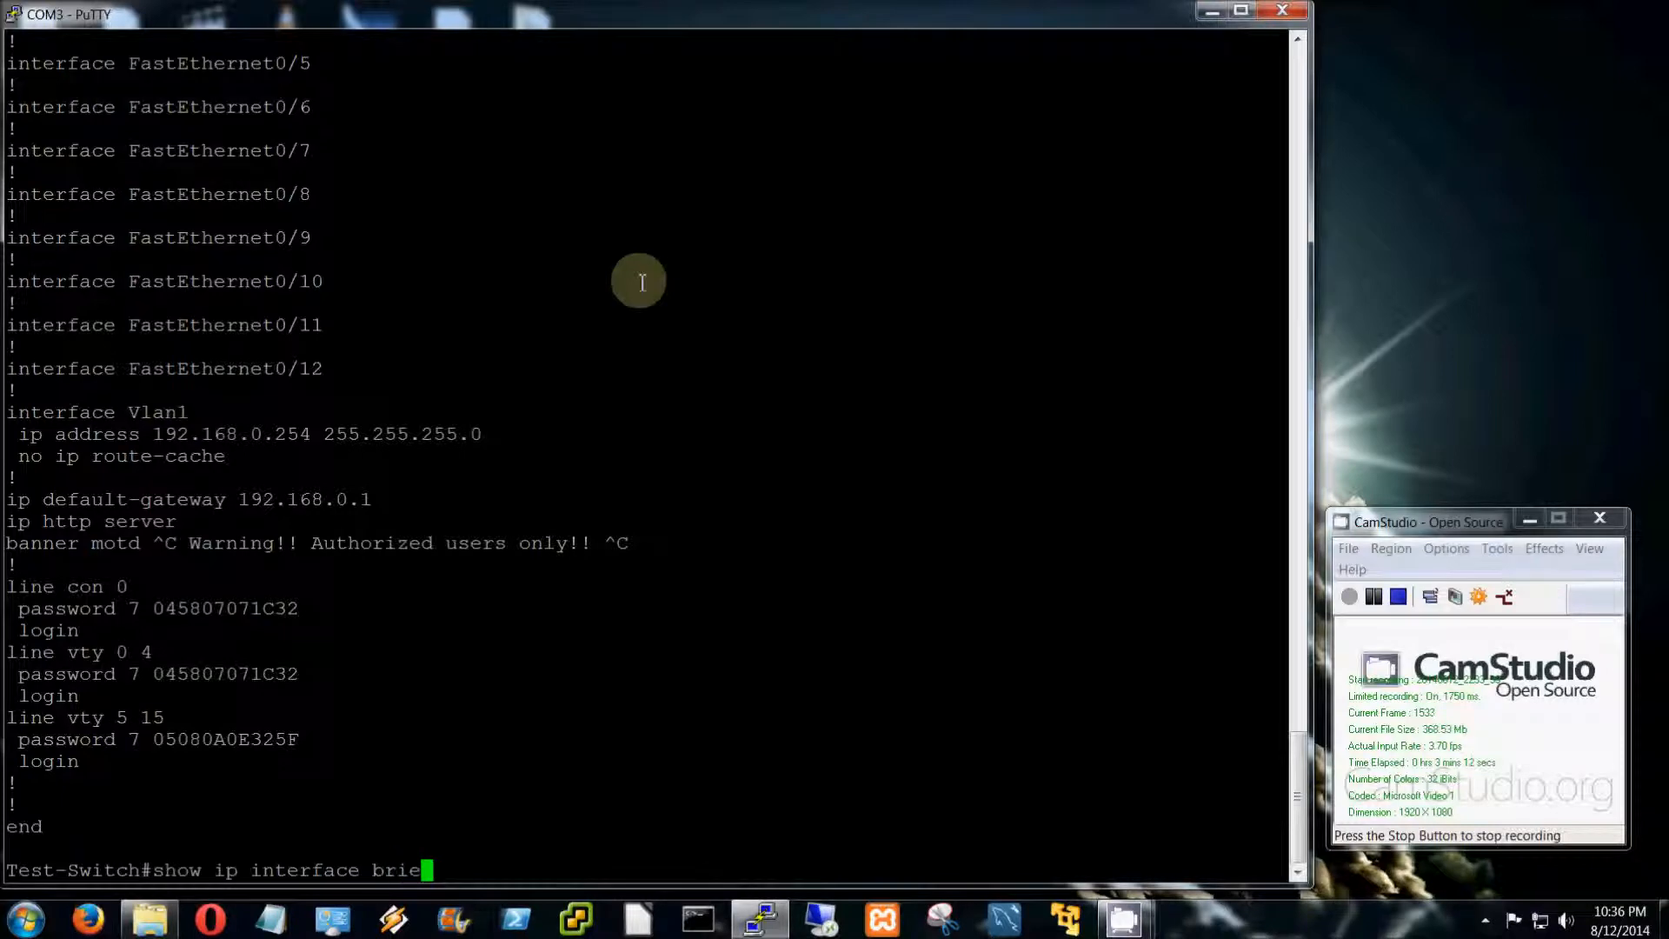
pyautogui.press('Return')
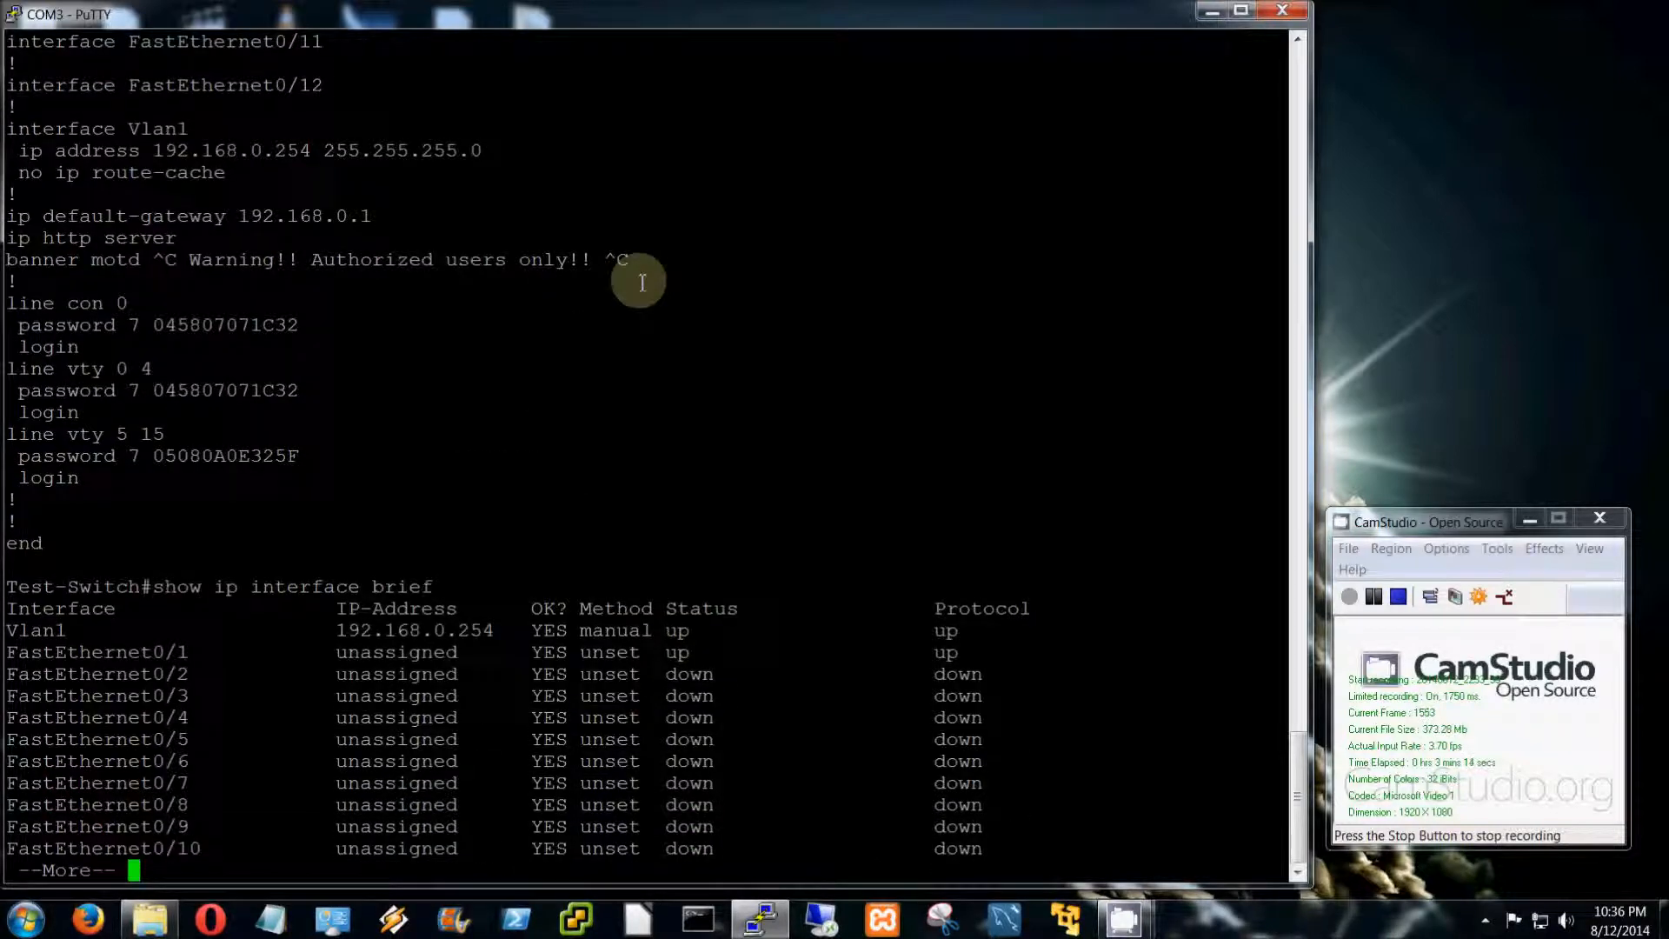
pyautogui.press('space')
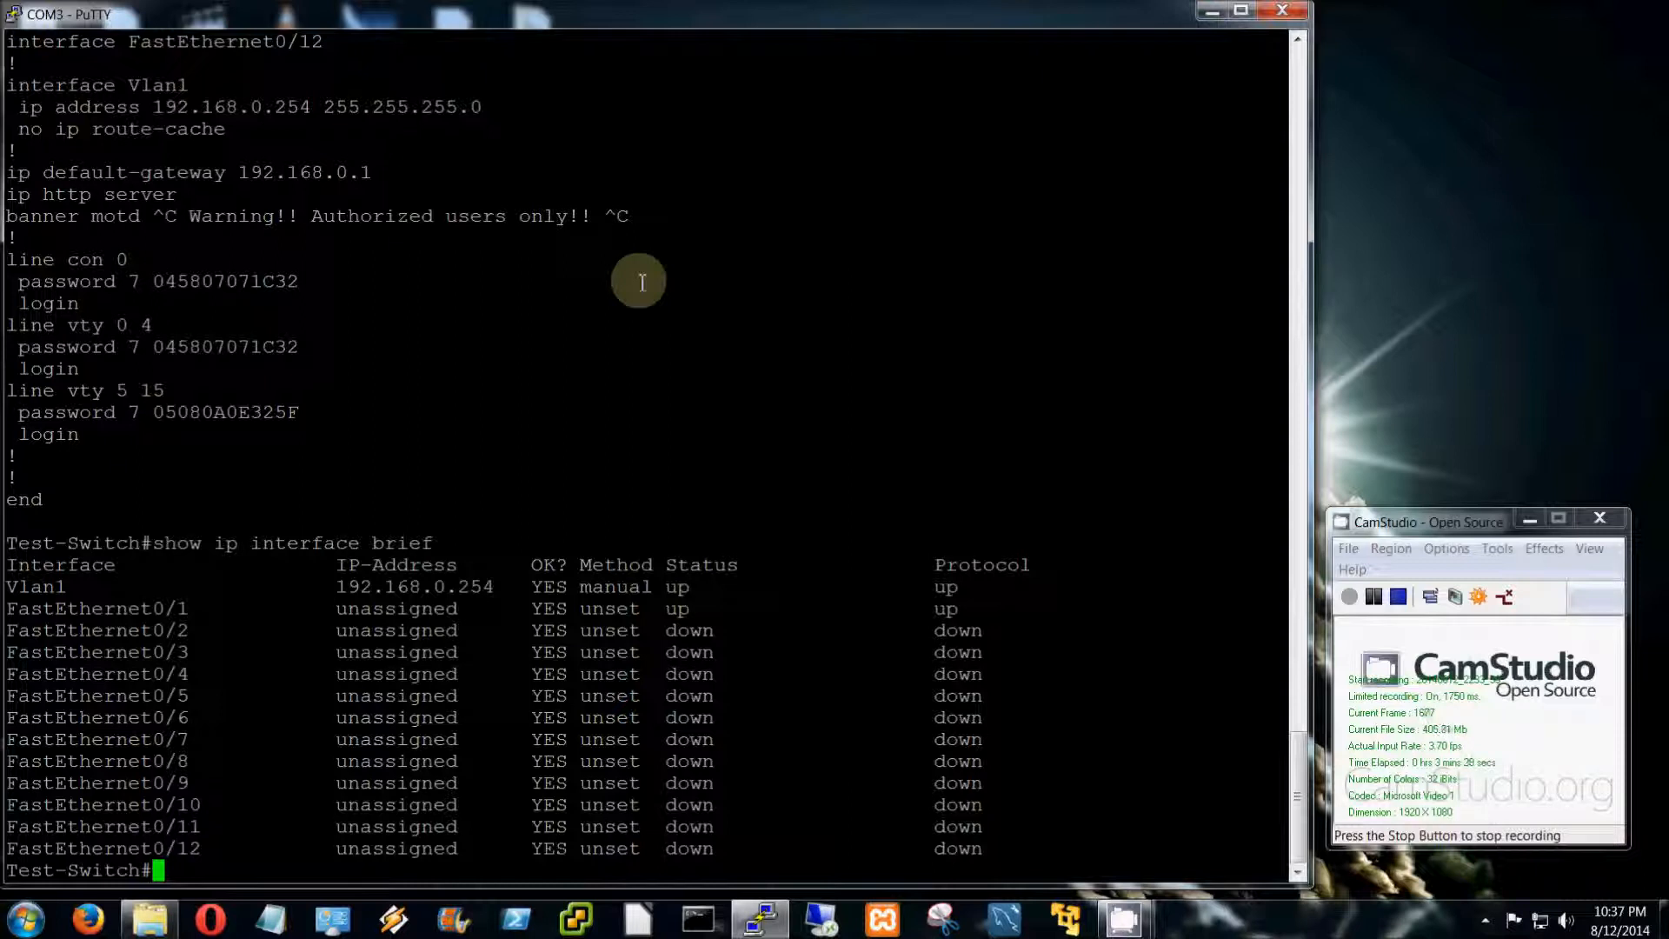
# Run 'show version' and highlight the flash system image file name
pyautogui.write('show')
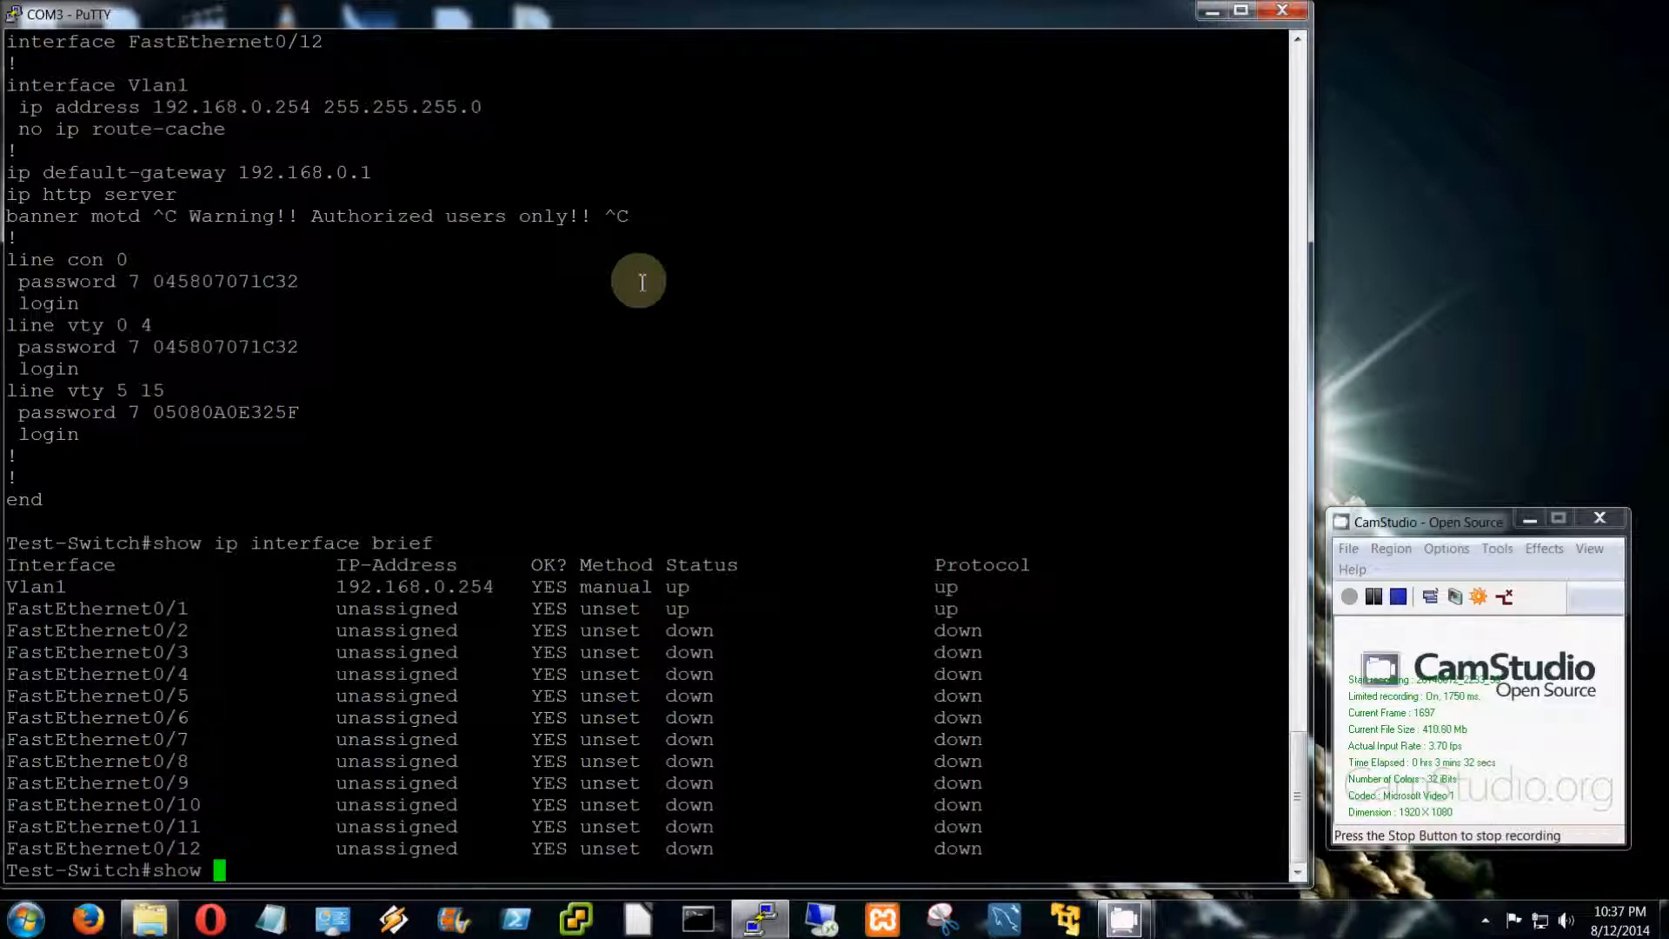
pyautogui.write('show version')
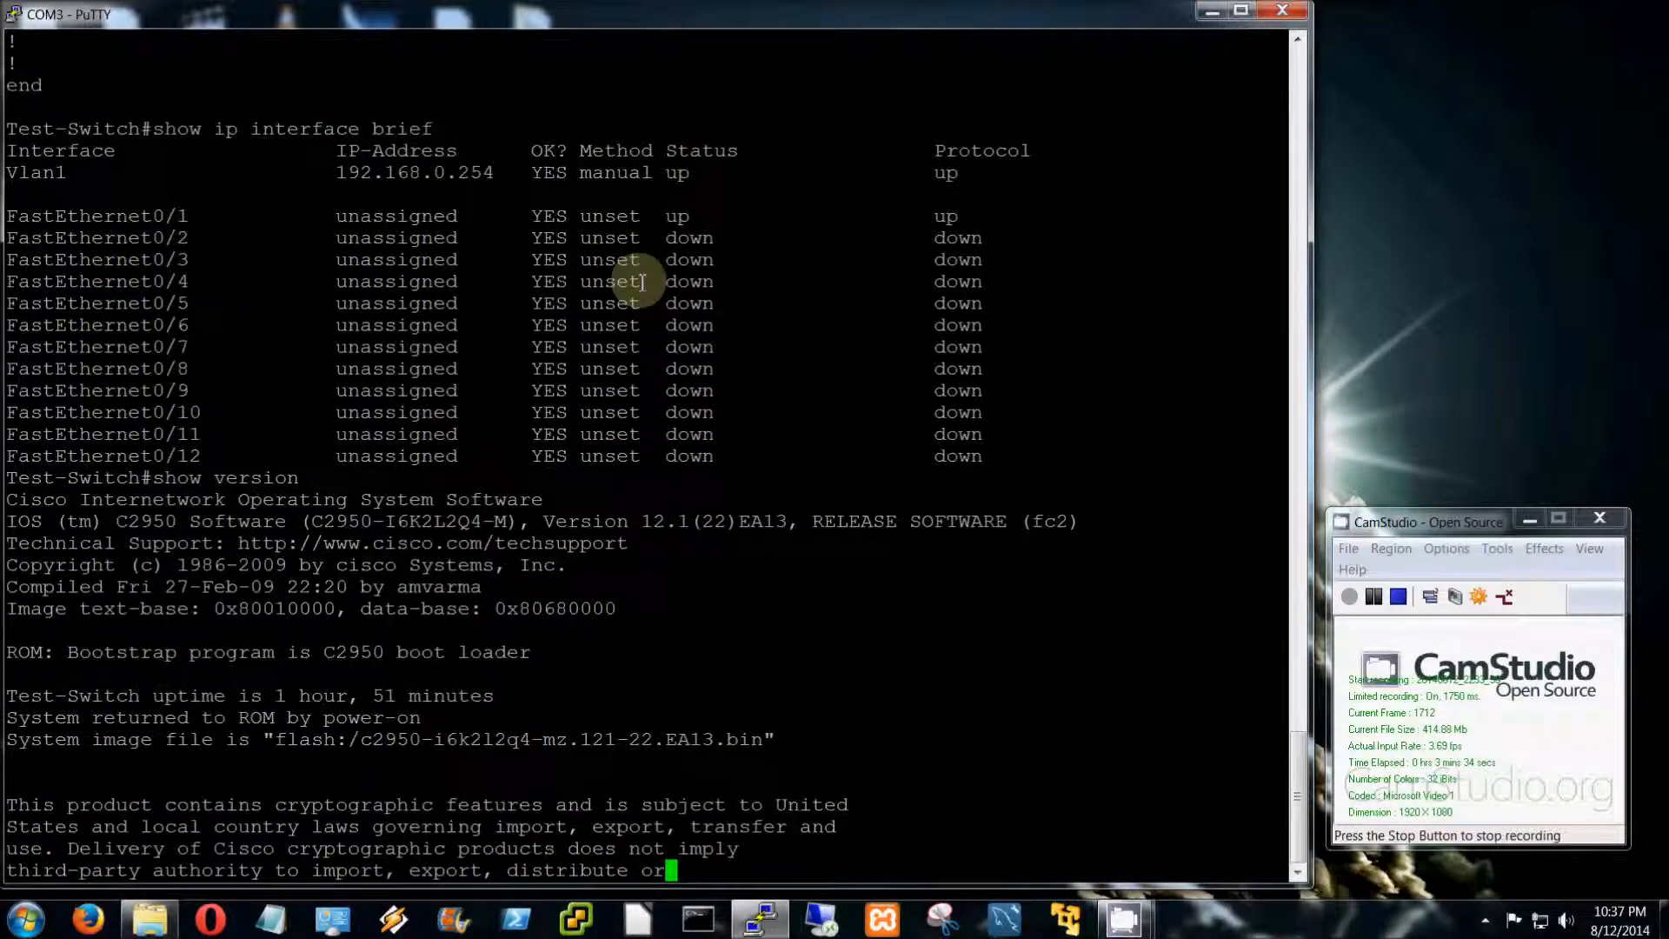
pyautogui.scroll(-3)
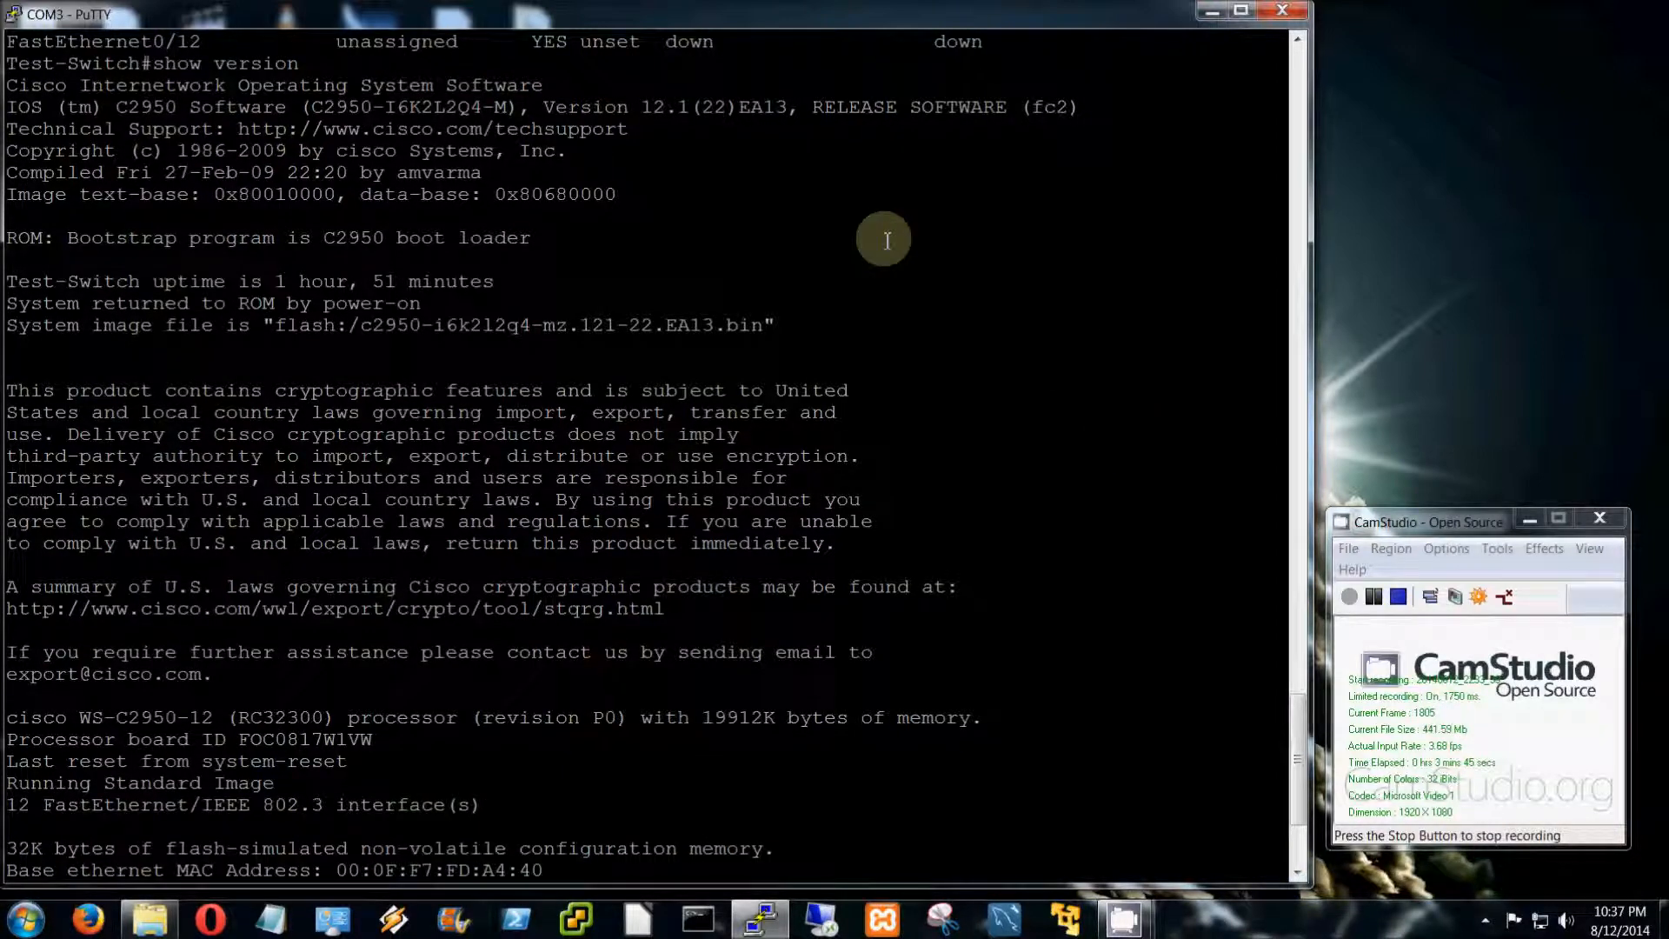
pyautogui.moveTo(775, 334)
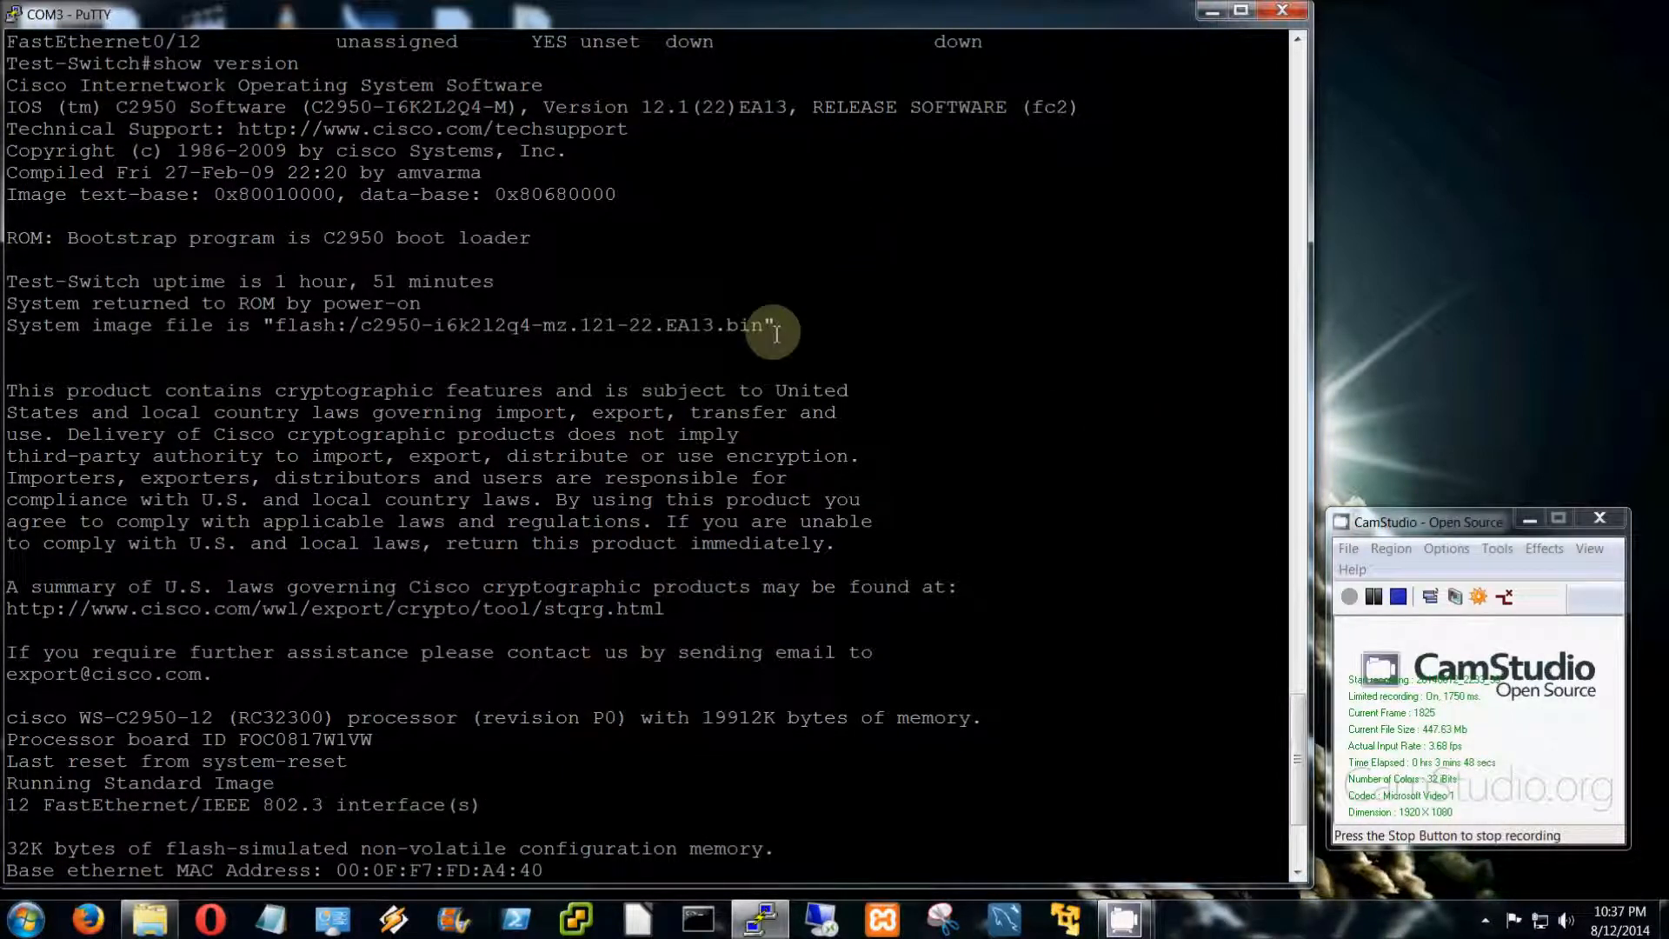
pyautogui.moveTo(362, 325); pyautogui.dragTo(762, 325)
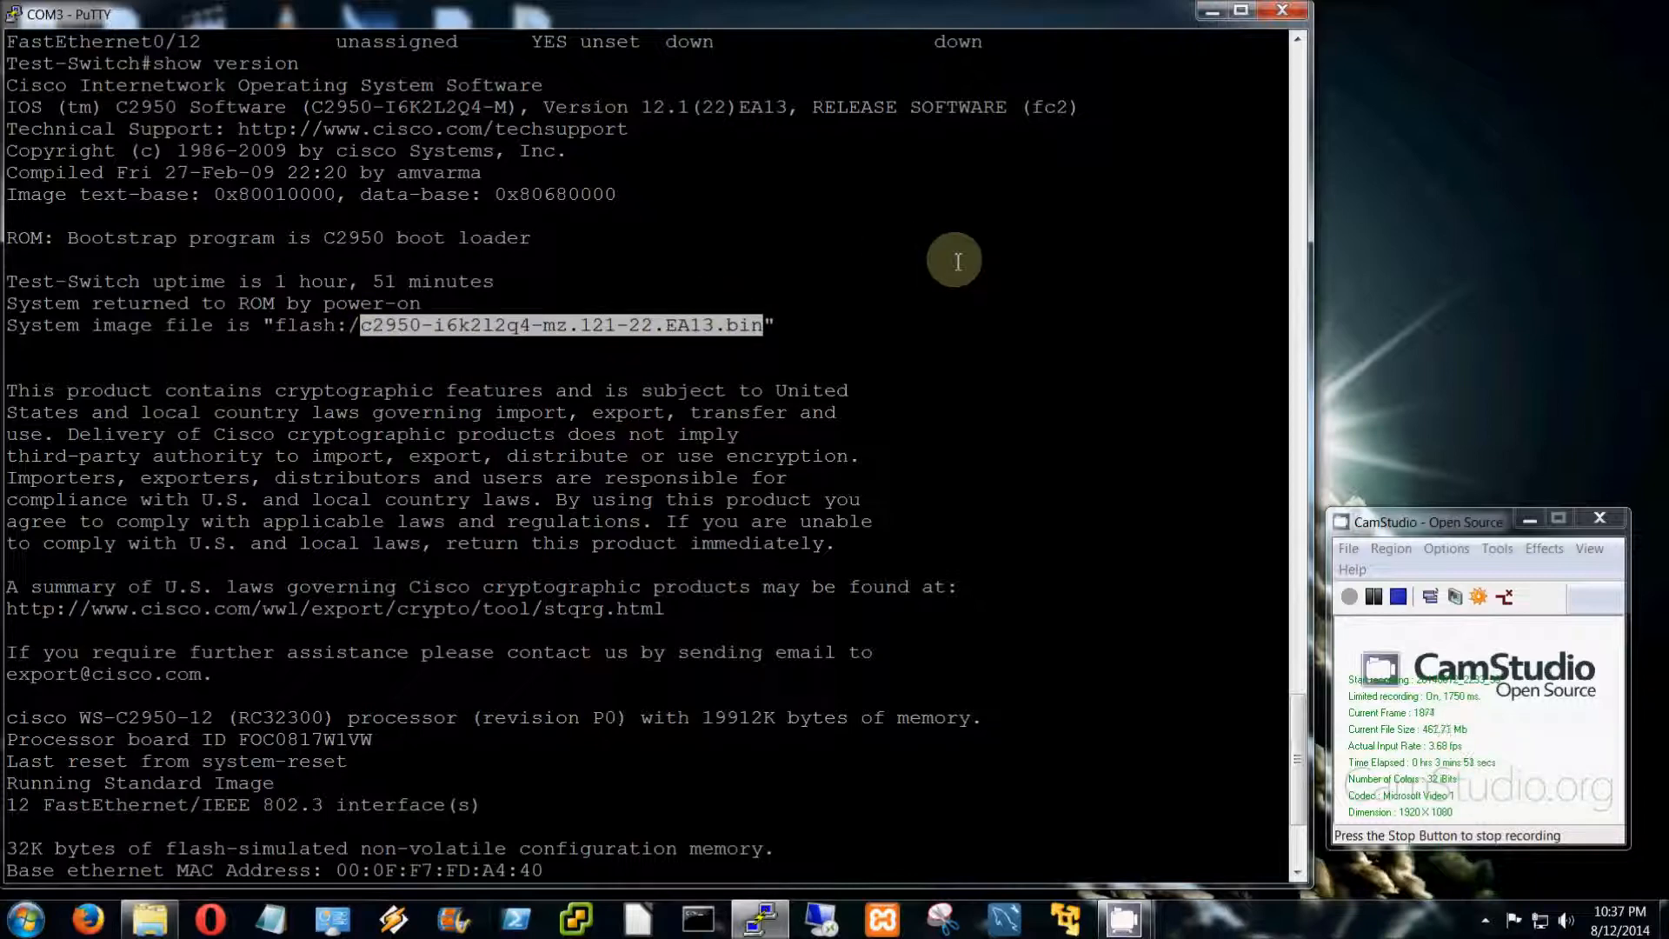
pyautogui.moveTo(1046, 377)
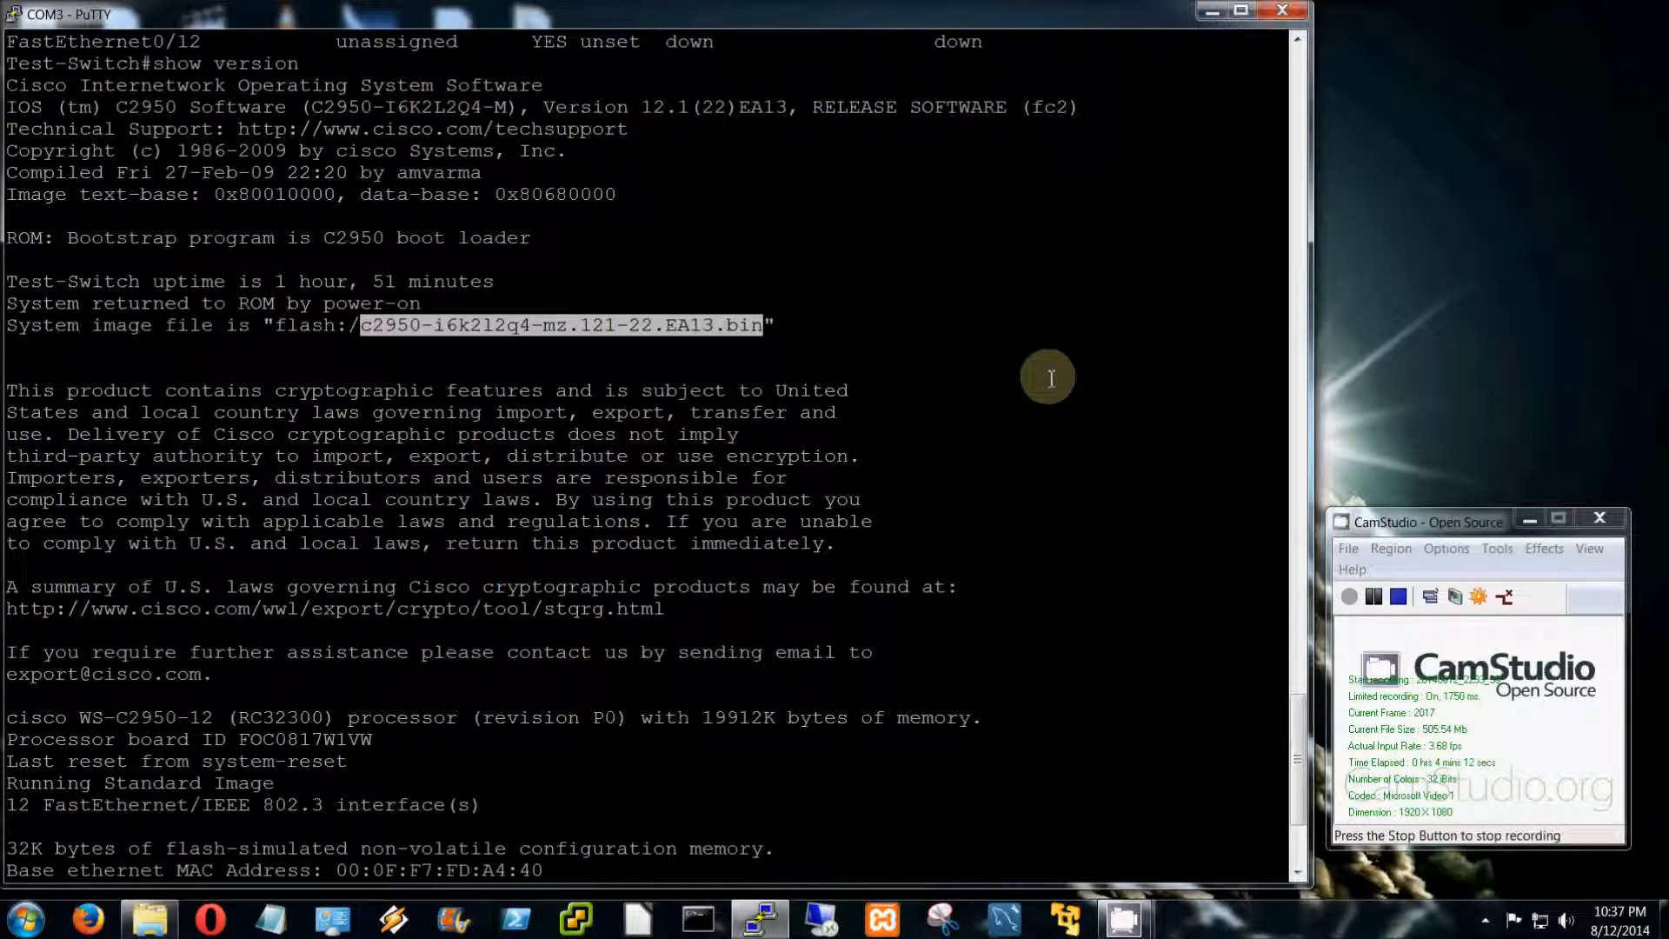
# Finish the show version output to the configuration register and re-enter 'show version'
pyautogui.scroll(-3)
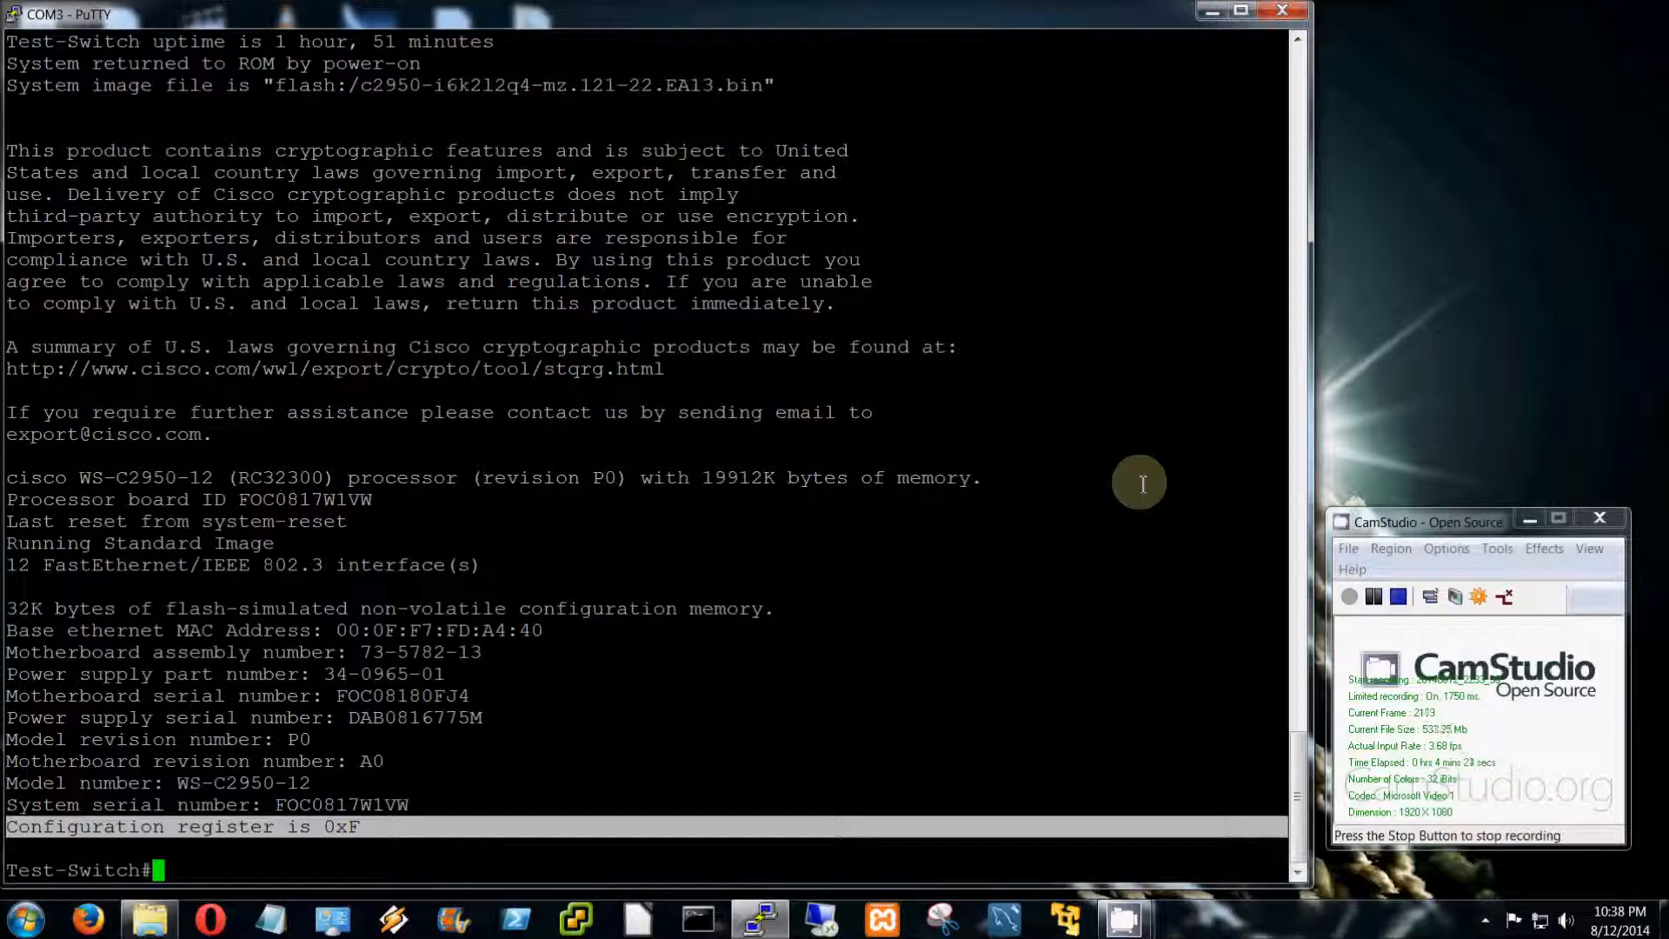
pyautogui.write('show version')
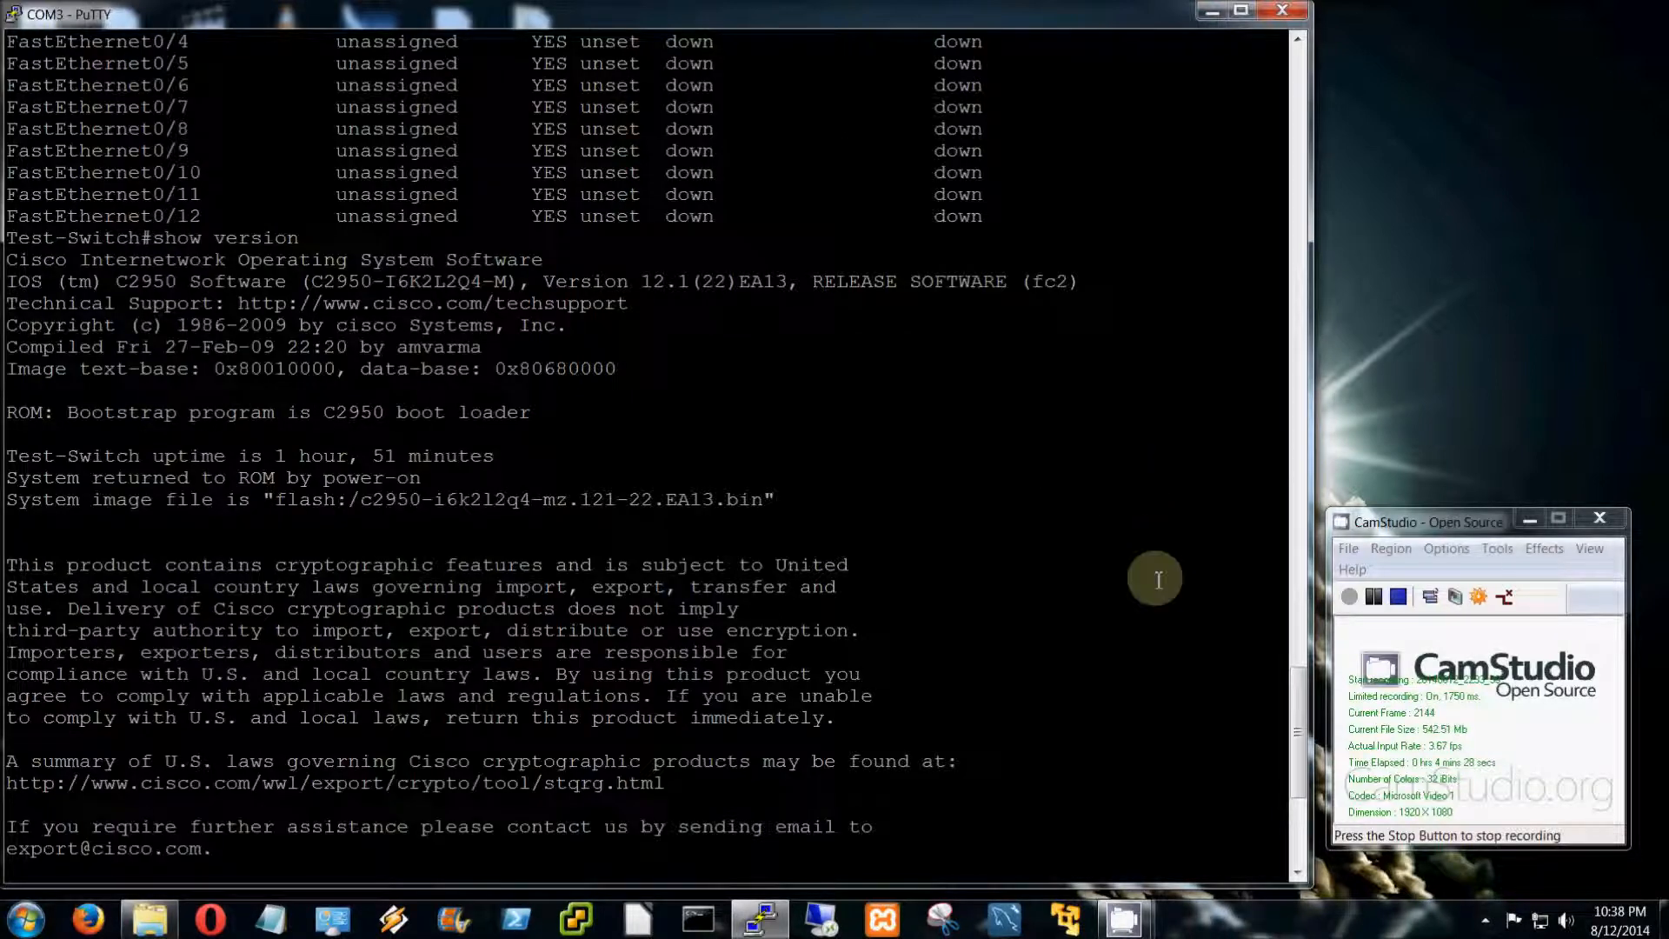